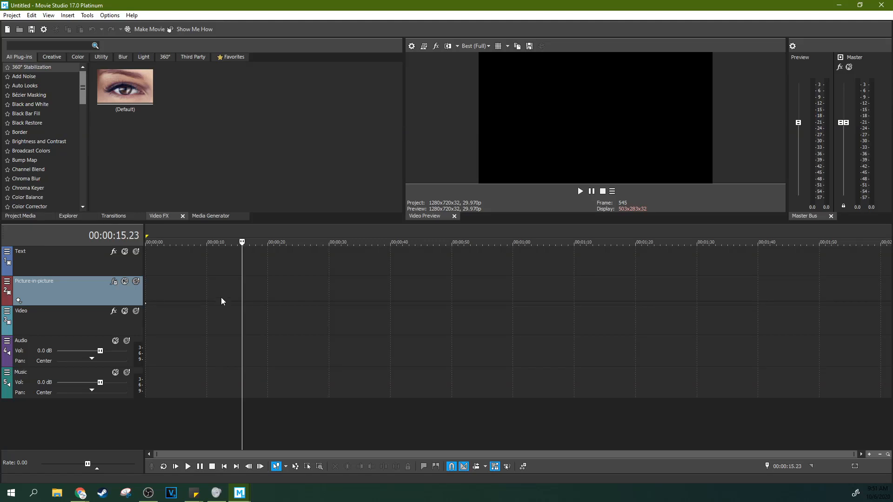
{"action": "mouse_move", "coordinate": [211, 350]}
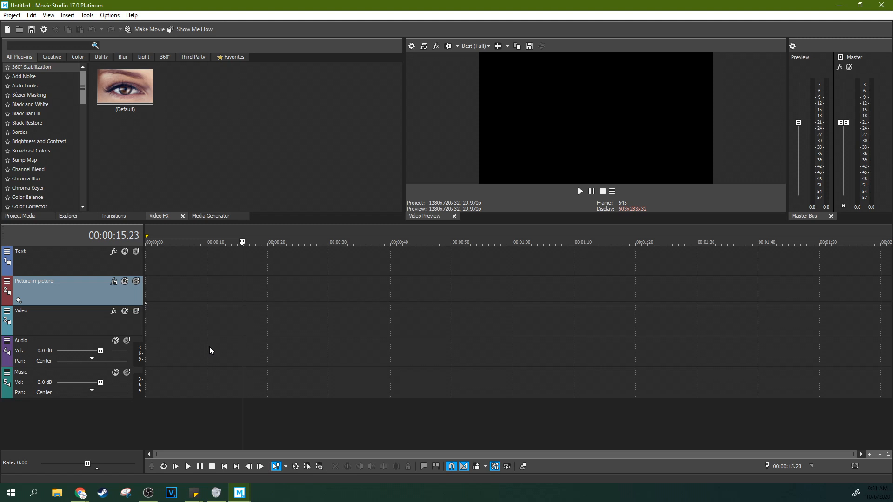
{"action": "mouse_move", "coordinate": [191, 341]}
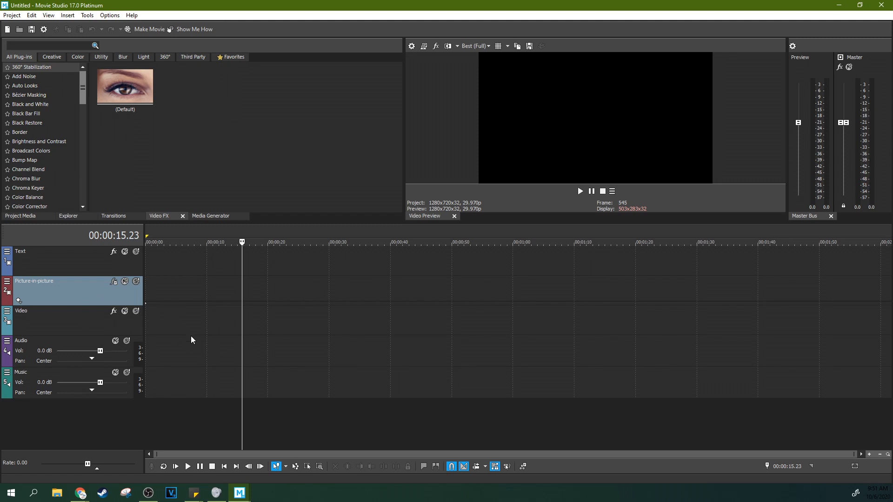
Play and stop the finished example project in the Video Preview
{"action": "left_click", "coordinate": [579, 235]}
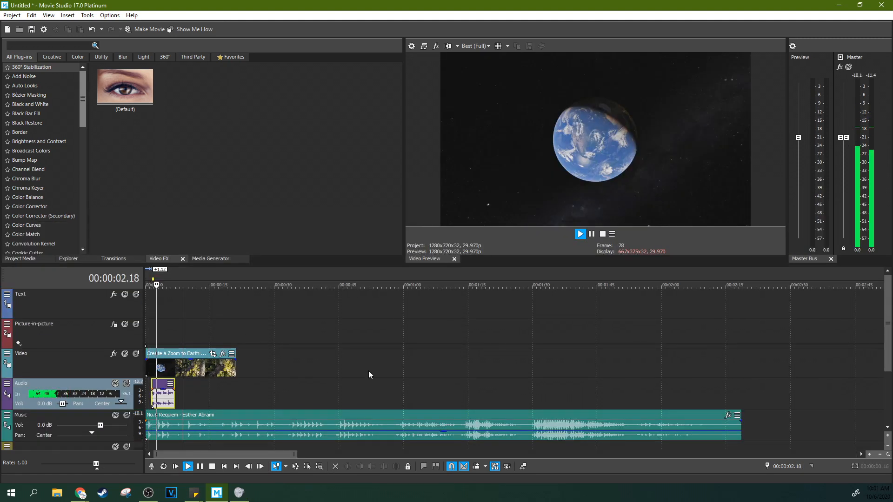
{"action": "left_click", "coordinate": [579, 235]}
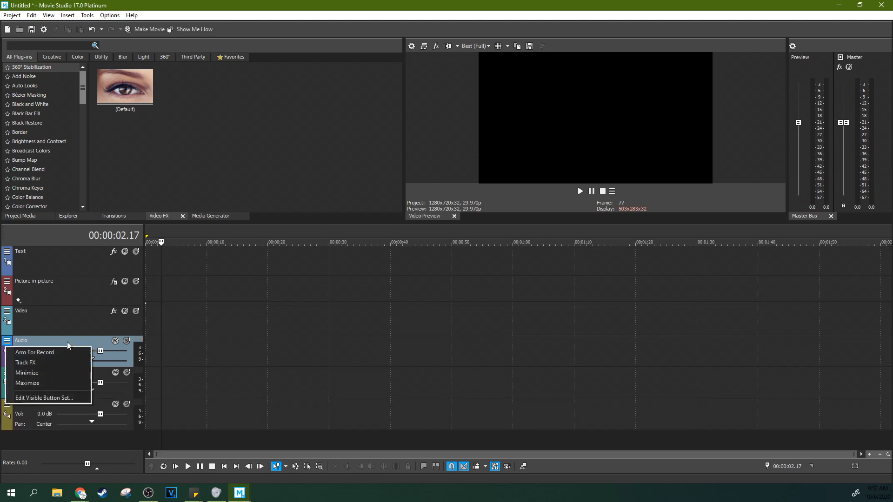
{"action": "mouse_move", "coordinate": [49, 352]}
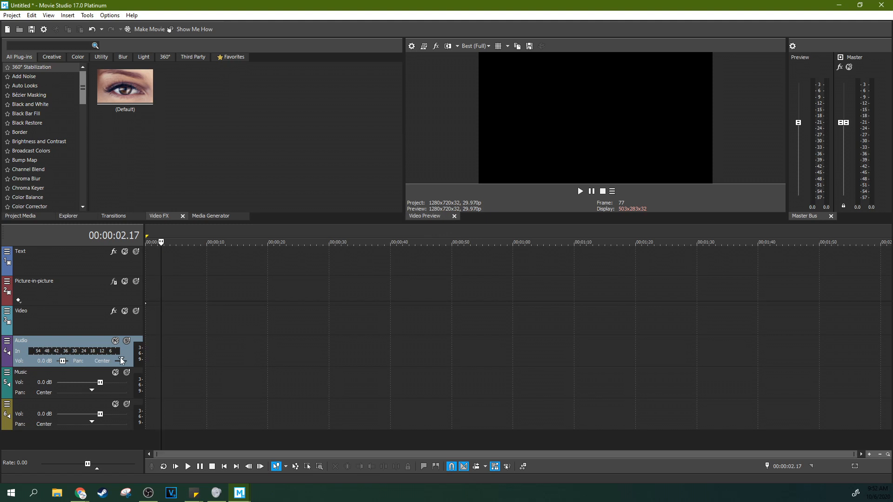
{"action": "mouse_move", "coordinate": [252, 471]}
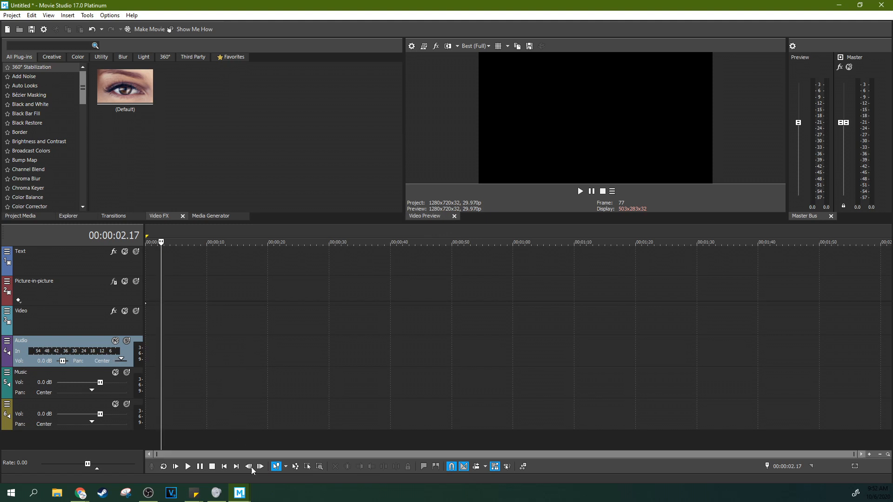
Return the playhead near the project start on the armed Audio track
{"action": "left_click", "coordinate": [159, 242]}
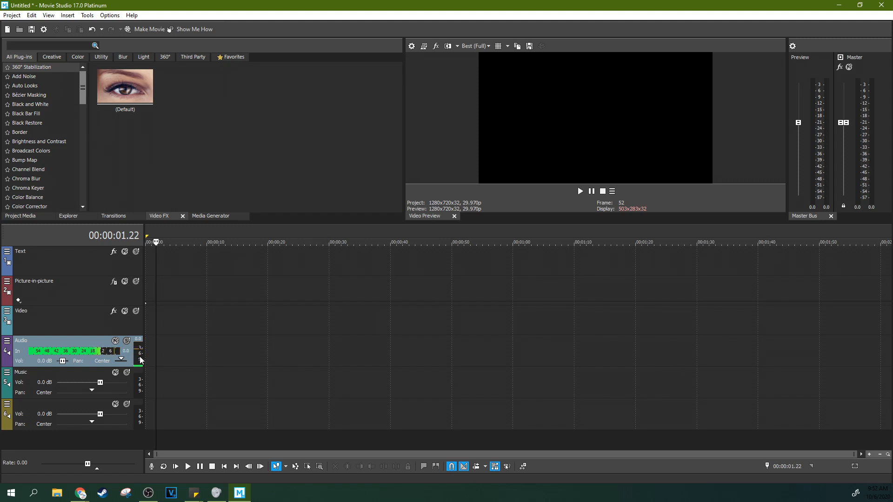
{"action": "mouse_move", "coordinate": [49, 351]}
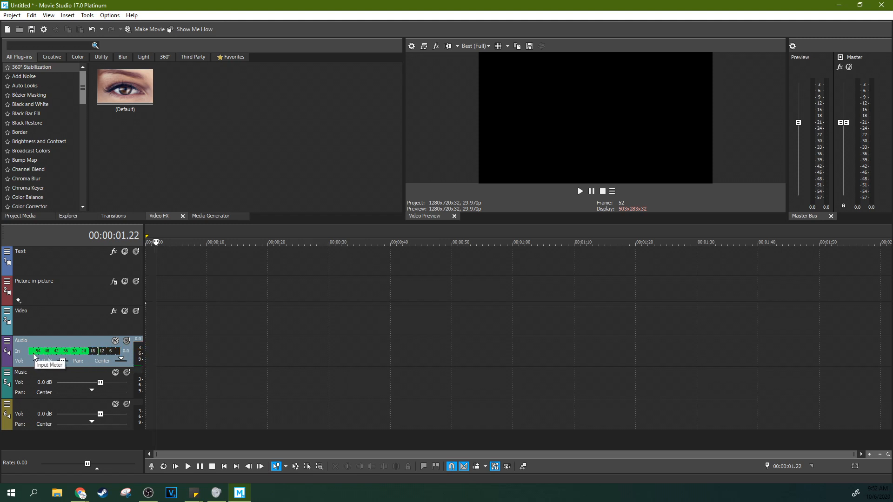
{"action": "mouse_move", "coordinate": [32, 344]}
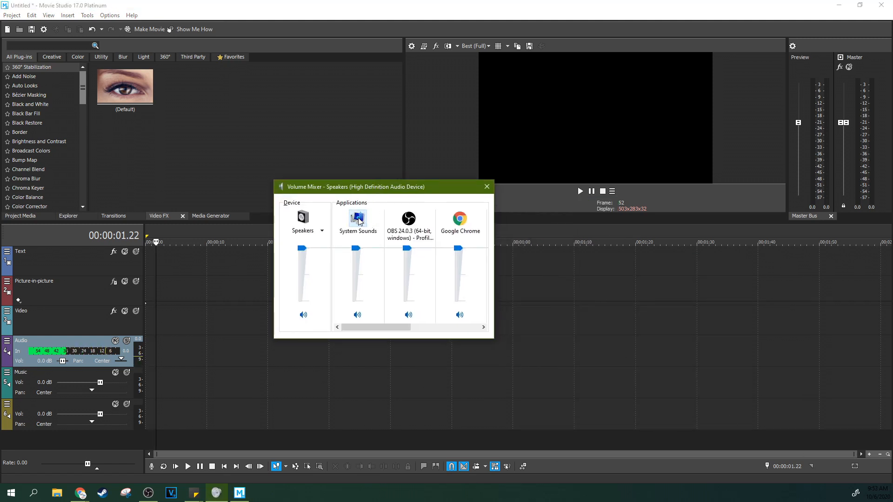
Set the Blue Snowball microphone's recording level to 100 in its Levels properties
{"action": "left_click", "coordinate": [357, 220]}
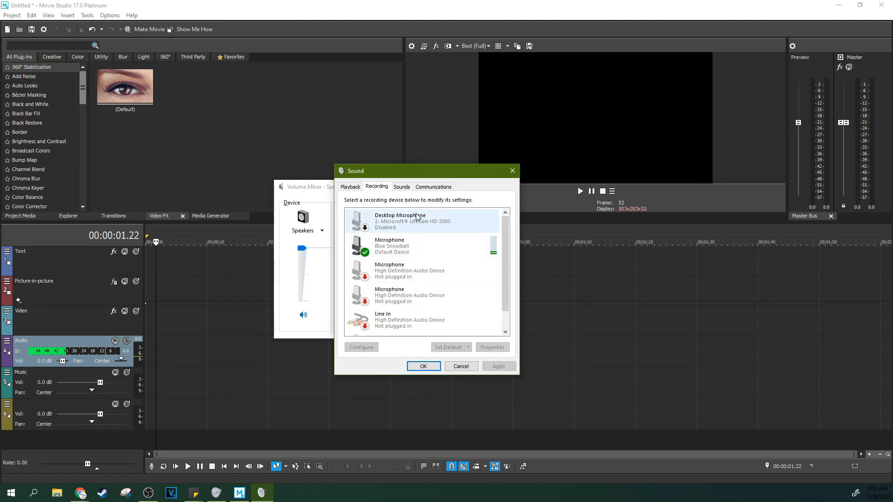
{"action": "left_click", "coordinate": [422, 245]}
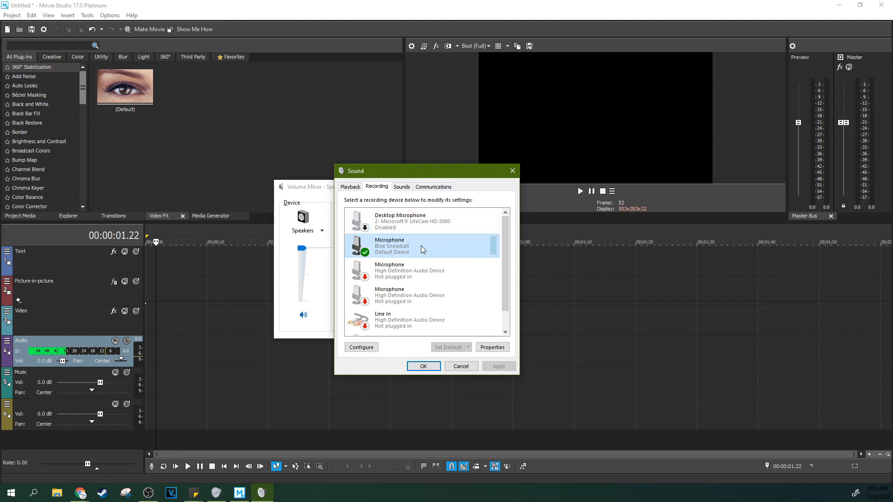
{"action": "right_click", "coordinate": [422, 245]}
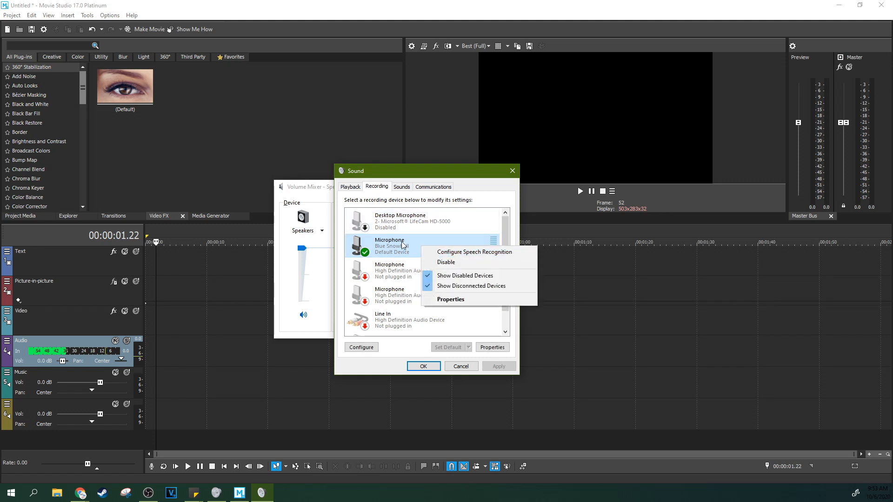
{"action": "left_click", "coordinate": [450, 299]}
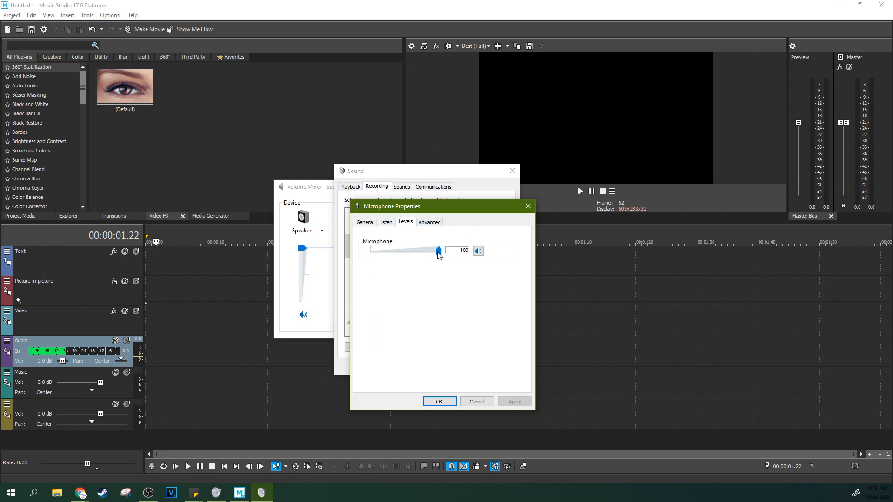
{"action": "left_click", "coordinate": [439, 402]}
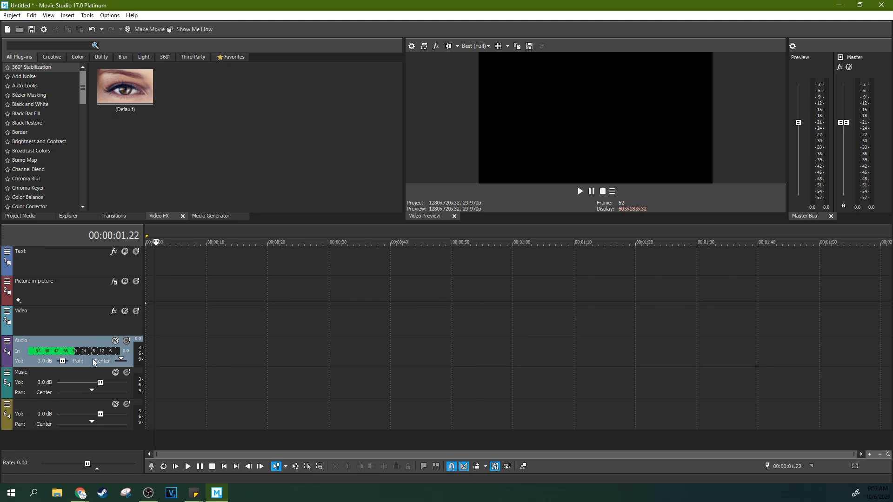
{"action": "left_click", "coordinate": [171, 242]}
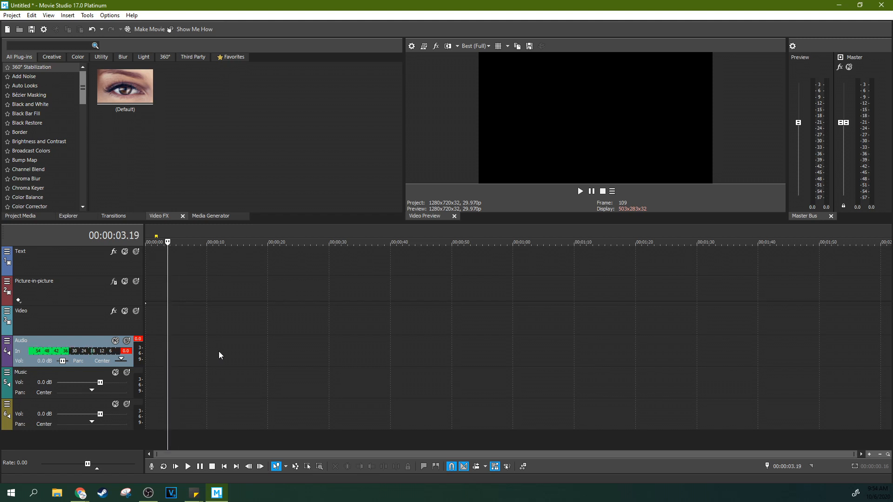
{"action": "mouse_move", "coordinate": [180, 341]}
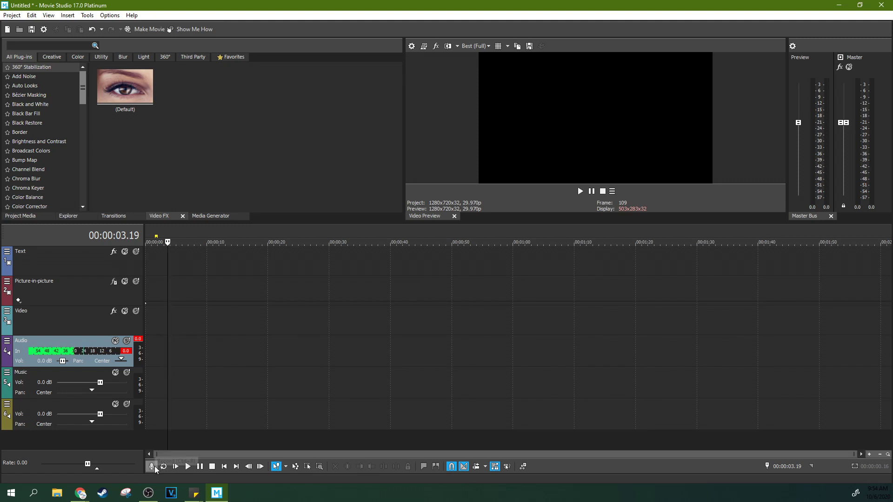
{"action": "mouse_move", "coordinate": [151, 466]}
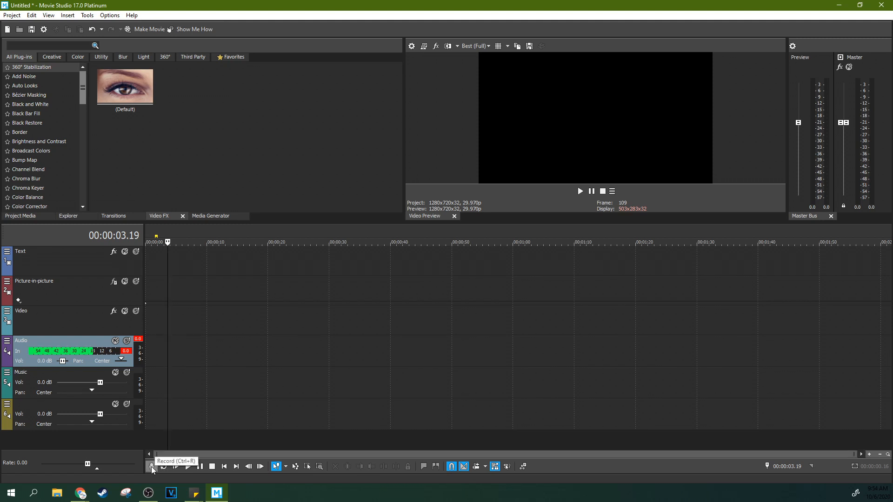
Record a voice take as Audio - 2.wav onto the Audio track and accept the recorded file
{"action": "left_click", "coordinate": [187, 466]}
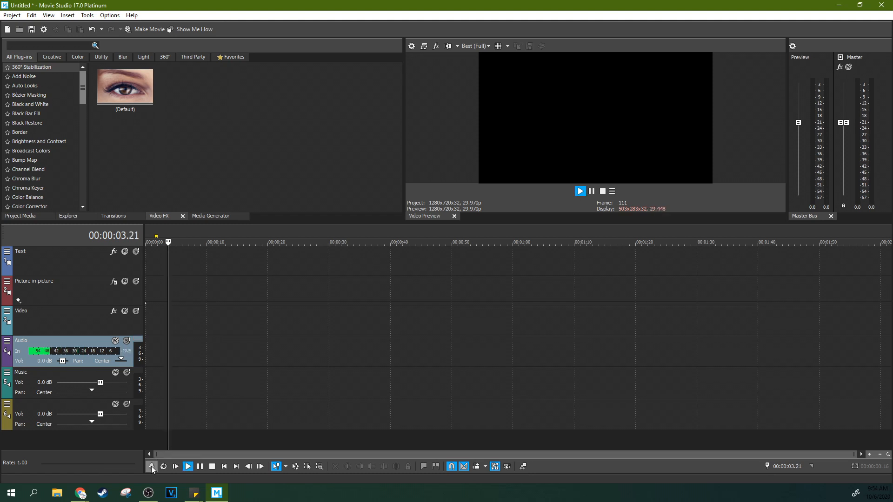
{"action": "left_click", "coordinate": [150, 466]}
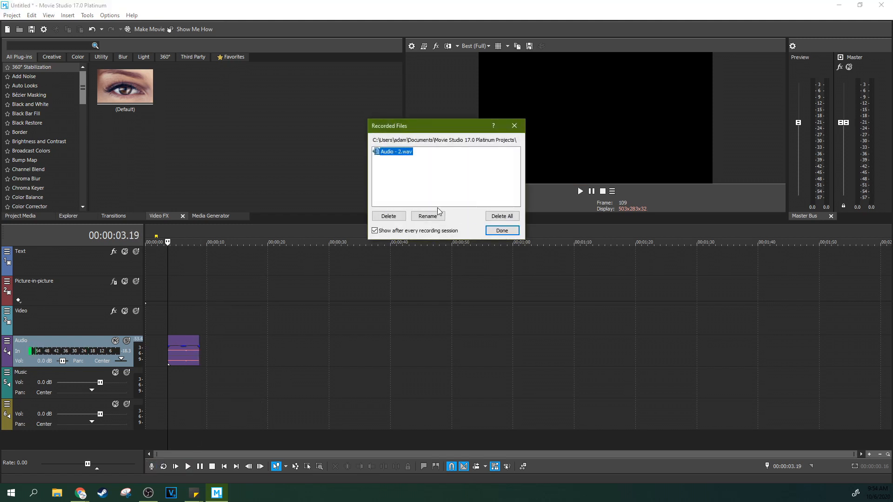
{"action": "left_click", "coordinate": [502, 230]}
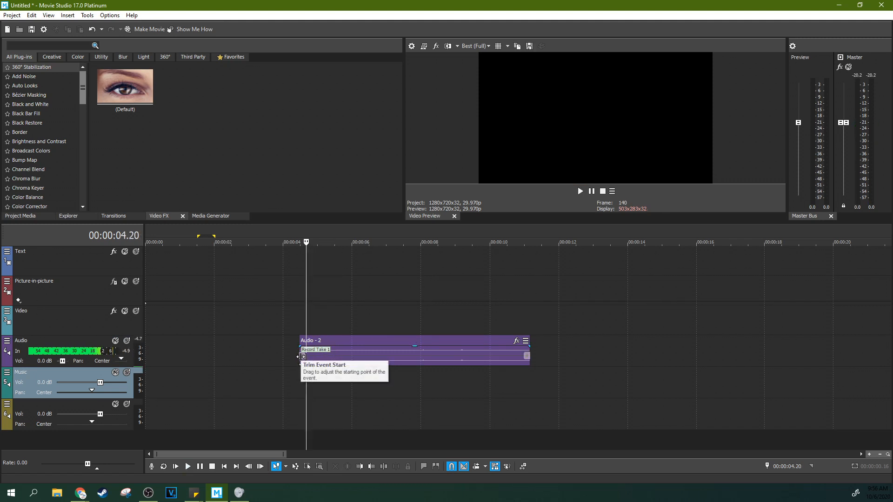
Trim the silent beginning off the recorded Audio - 2 voice clip
{"action": "left_click", "coordinate": [301, 357]}
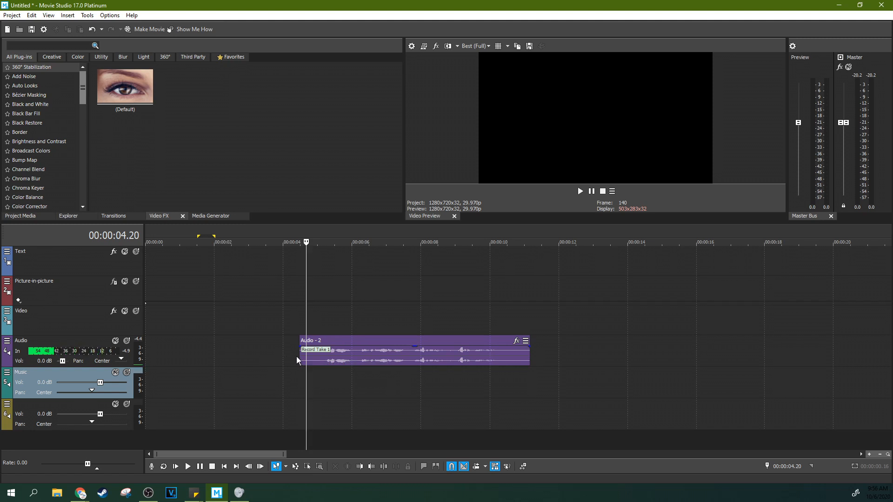
{"action": "mouse_move", "coordinate": [304, 357]}
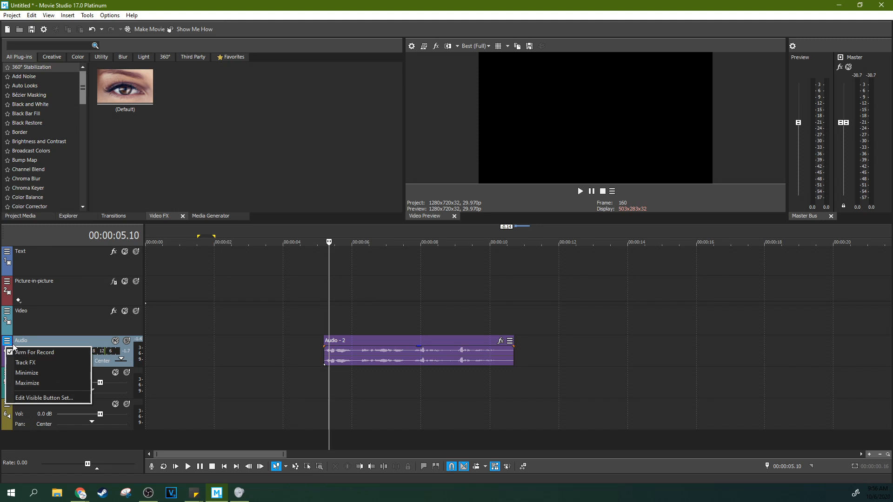
{"action": "left_click", "coordinate": [25, 362]}
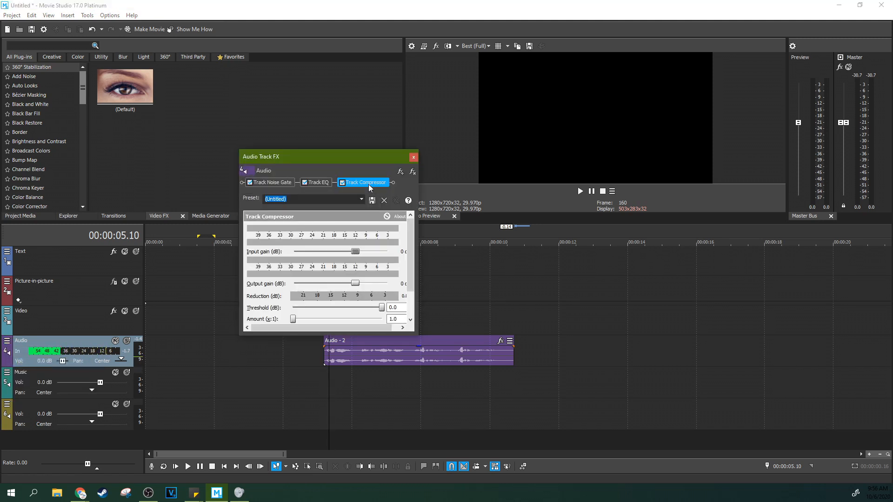
{"action": "scroll", "scroll_direction": "down", "scroll_amount": 3}
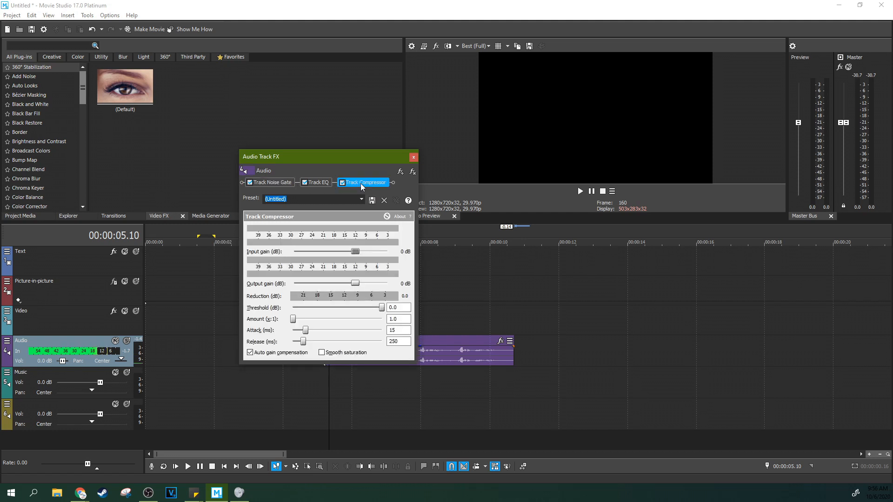
{"action": "left_click", "coordinate": [361, 199]}
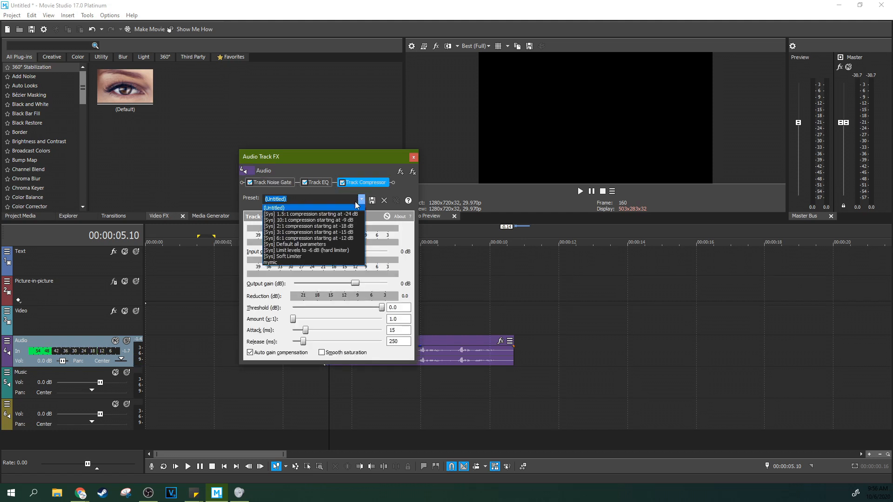
{"action": "left_click", "coordinate": [312, 232]}
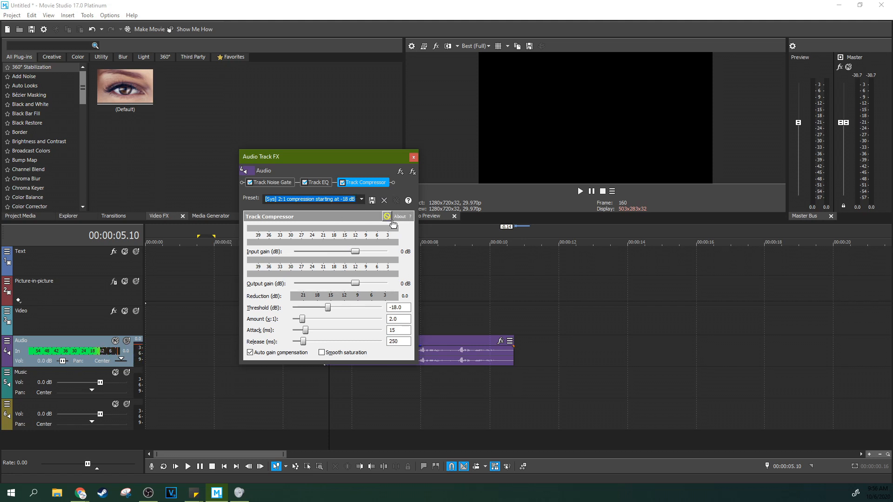
{"action": "left_click", "coordinate": [413, 157]}
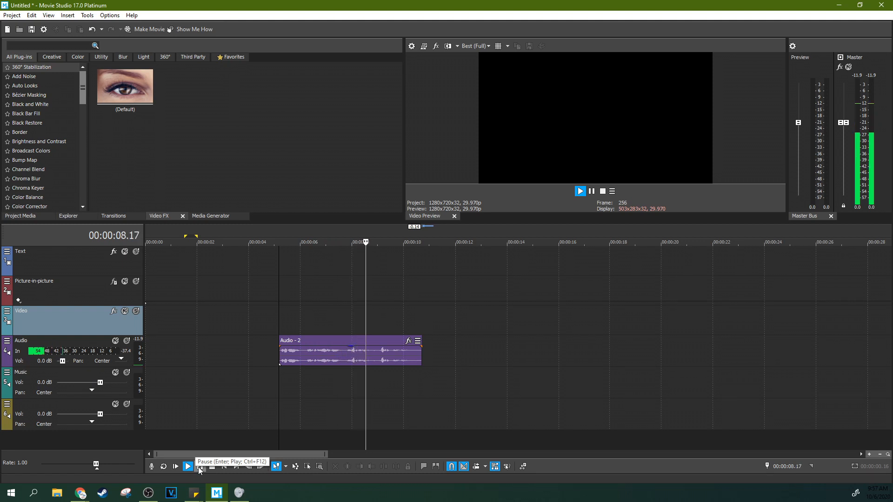
{"action": "left_click", "coordinate": [188, 466]}
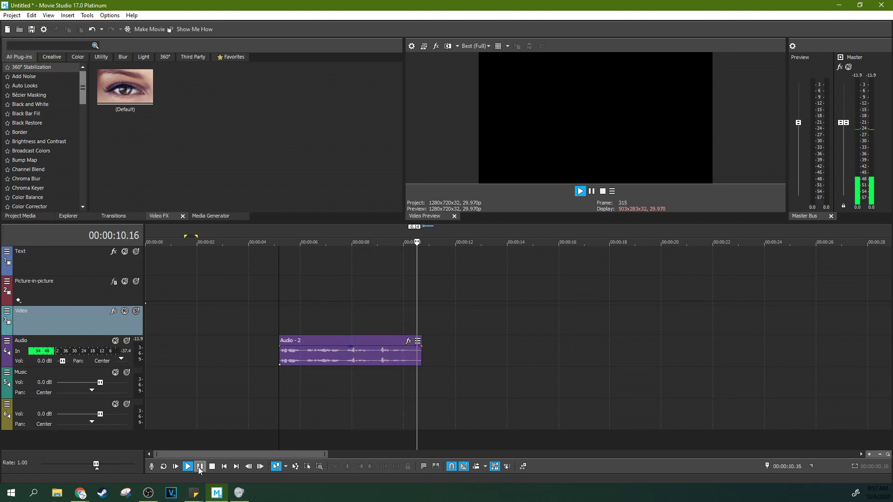
{"action": "left_click", "coordinate": [199, 466]}
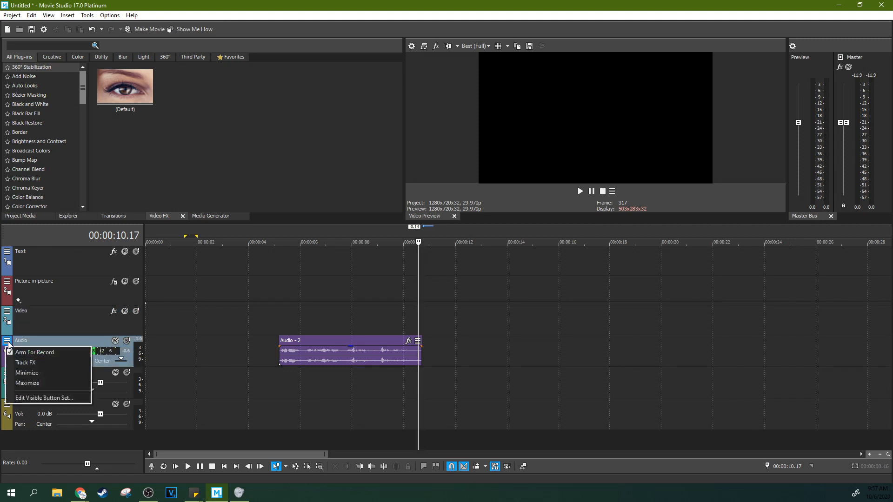
Add a Pitch Shift effect to the Audio - 2 voice clip and preview it
{"action": "right_click", "coordinate": [350, 351]}
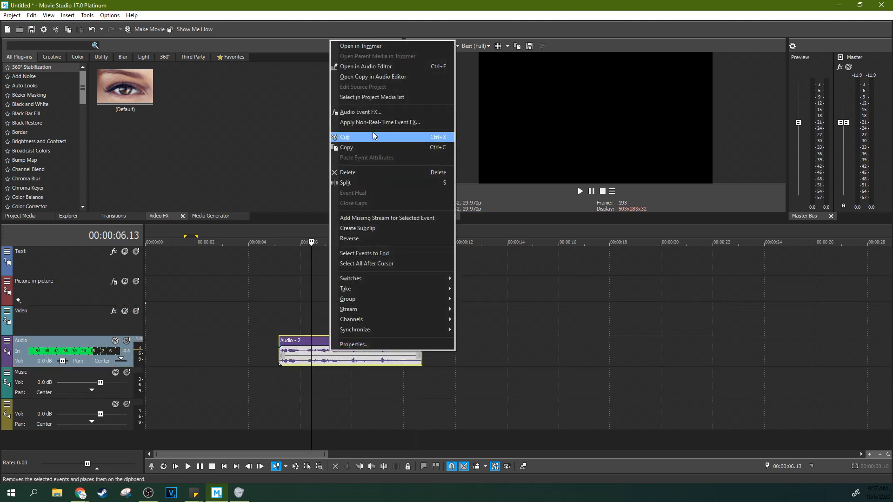
{"action": "mouse_move", "coordinate": [378, 122]}
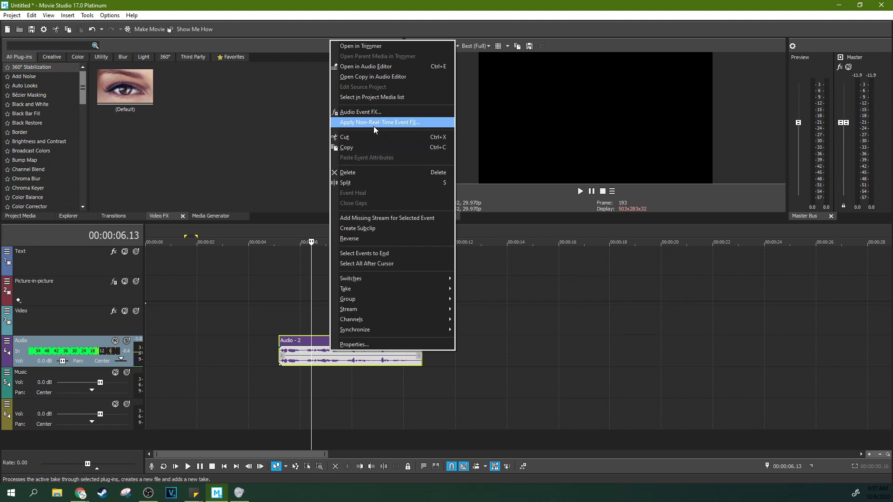
{"action": "mouse_move", "coordinate": [360, 112]}
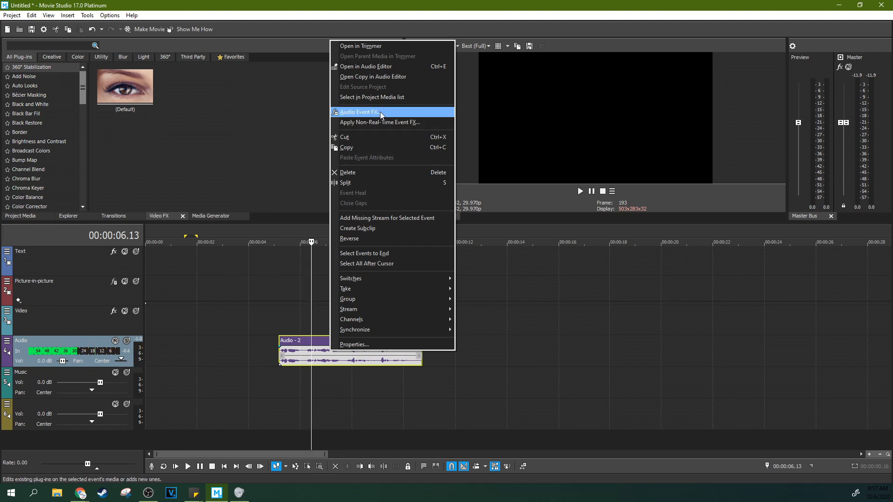
{"action": "left_click", "coordinate": [358, 112]}
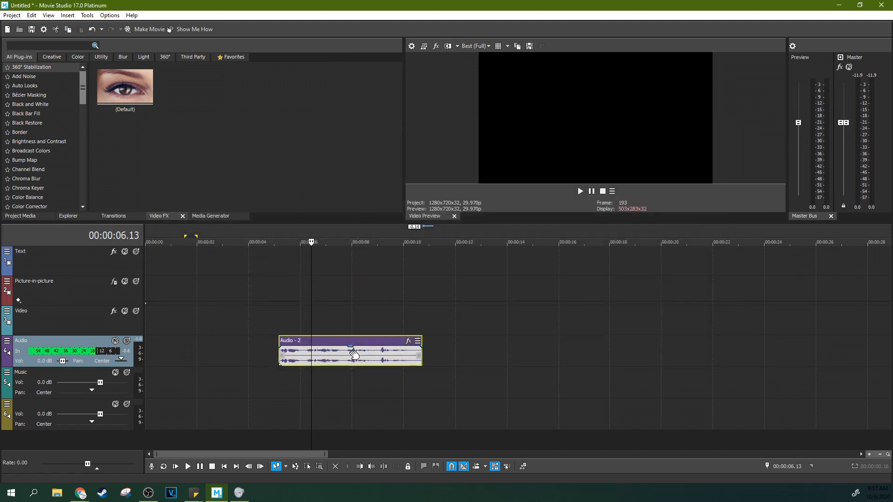
{"action": "left_click", "coordinate": [408, 341]}
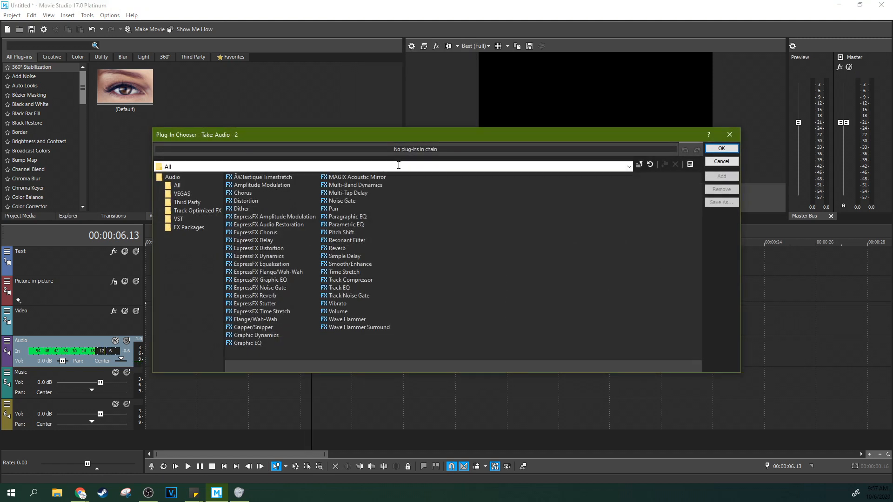
{"action": "left_click", "coordinate": [340, 232]}
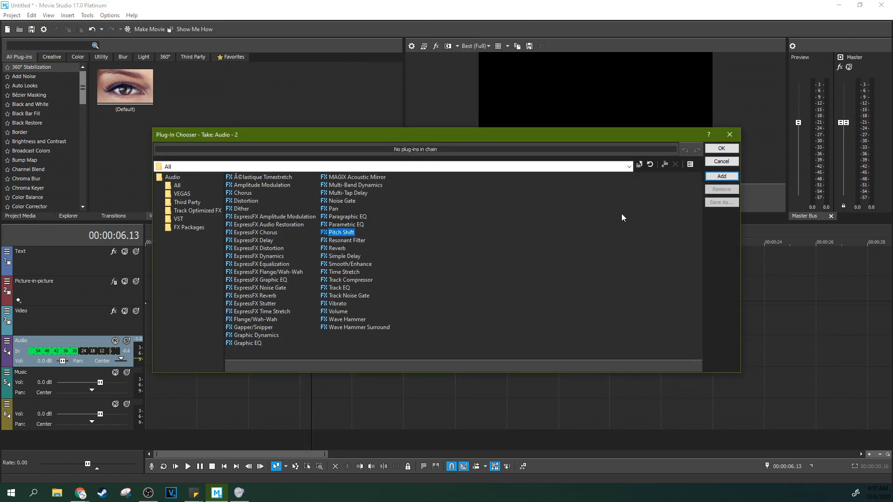
{"action": "left_click", "coordinate": [720, 175]}
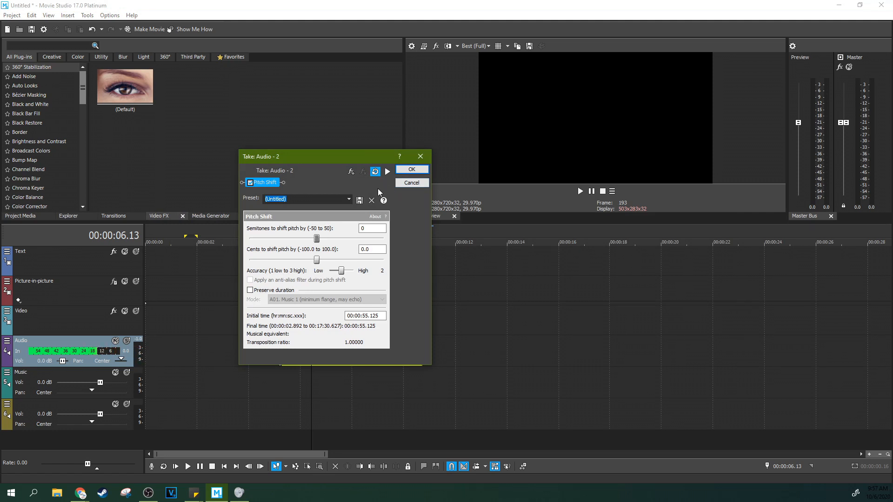
{"action": "mouse_move", "coordinate": [387, 172]}
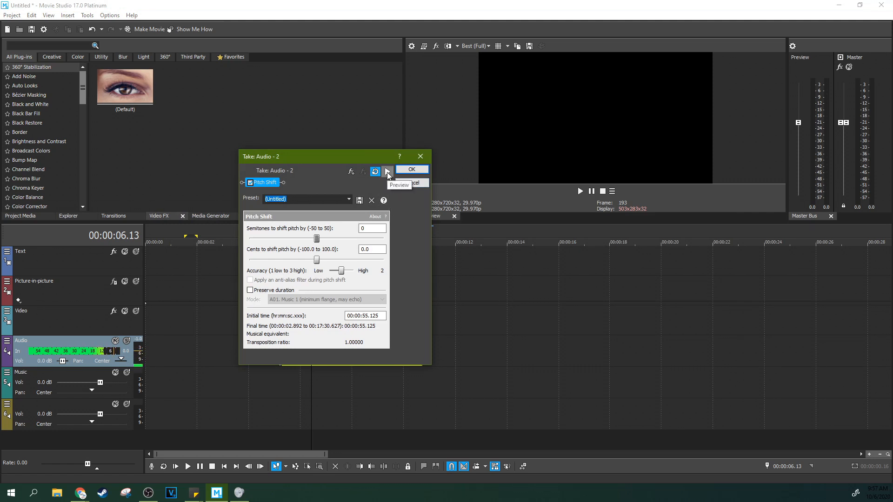
{"action": "left_click", "coordinate": [387, 171]}
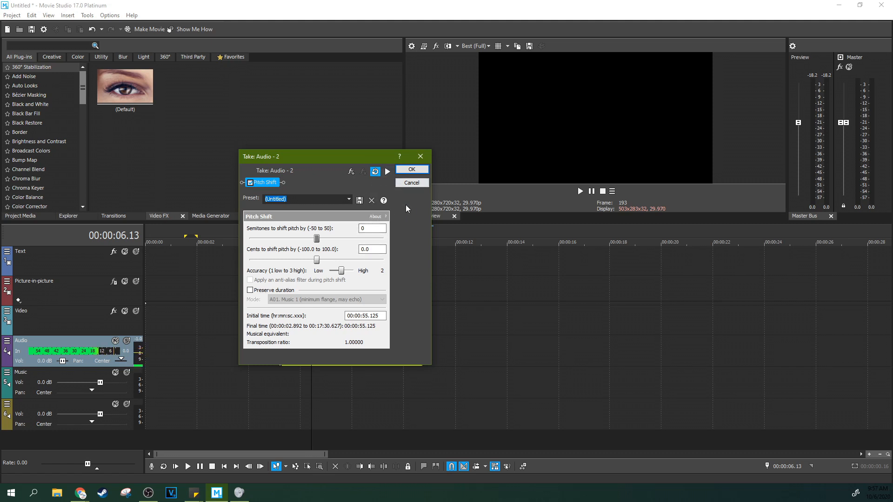
{"action": "mouse_move", "coordinate": [255, 295]}
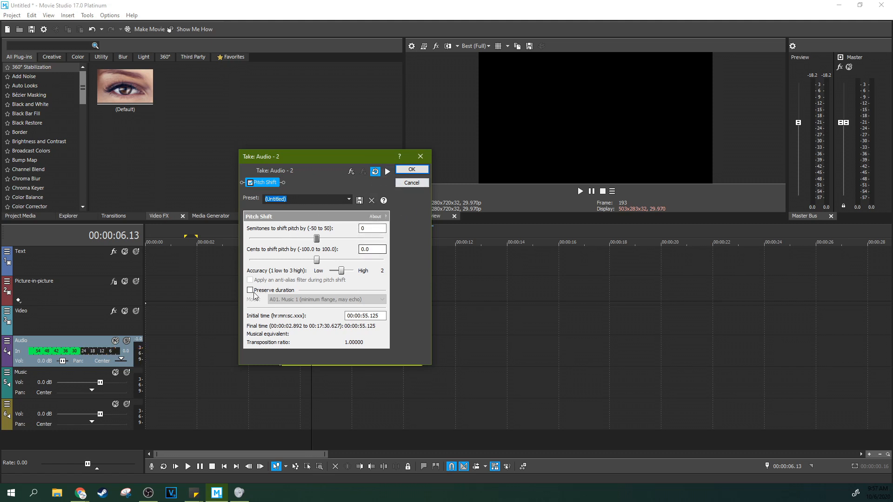
Set Pitch Shift to preserve duration, mode A08 Speech 2, -2 semitones -41.7 cents, and apply
{"action": "left_click", "coordinate": [249, 290]}
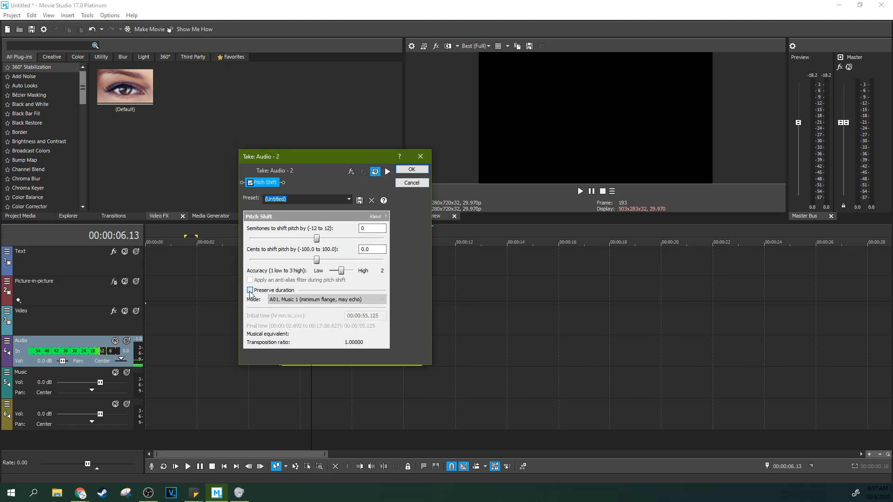
{"action": "left_click", "coordinate": [249, 291]}
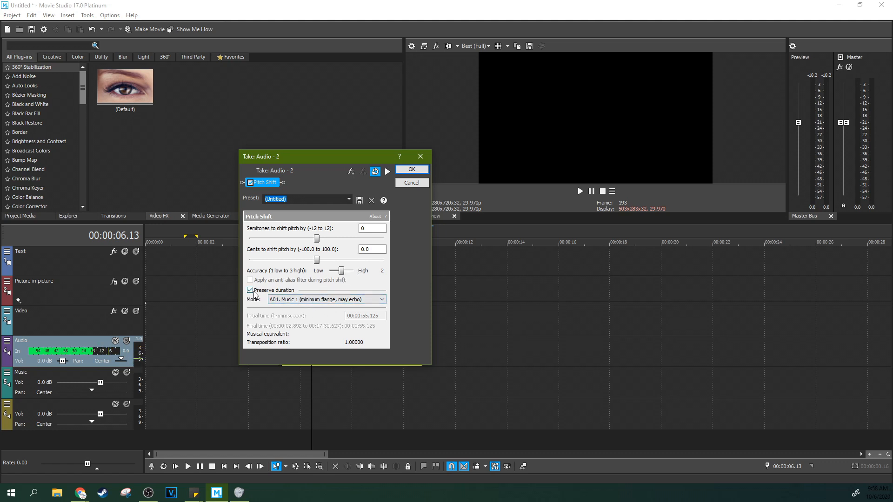
{"action": "left_click", "coordinate": [381, 299]}
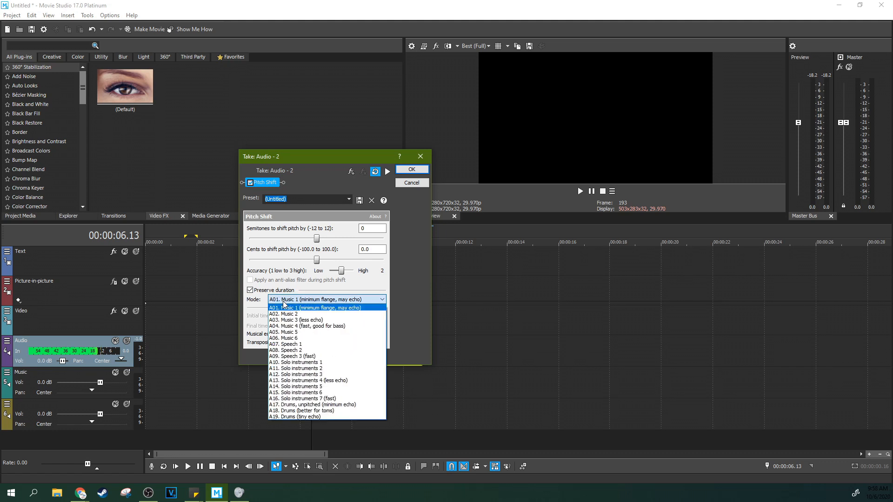
{"action": "mouse_move", "coordinate": [287, 349]}
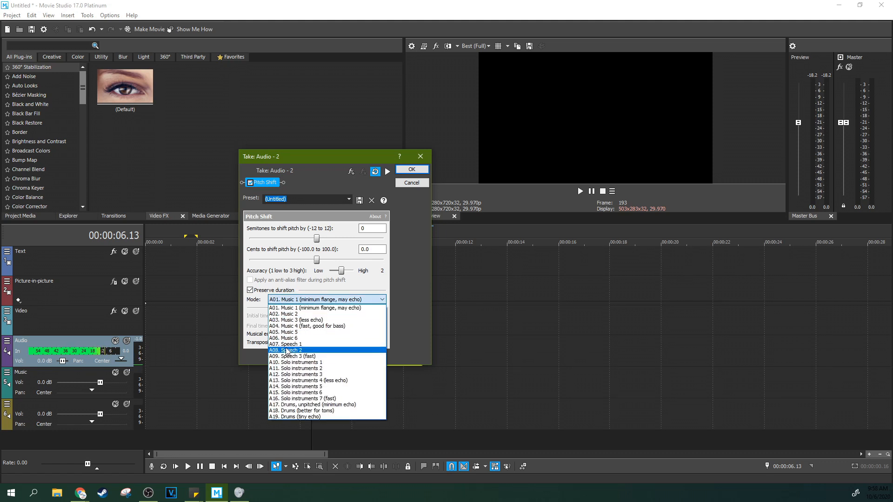
{"action": "left_click", "coordinate": [287, 350]}
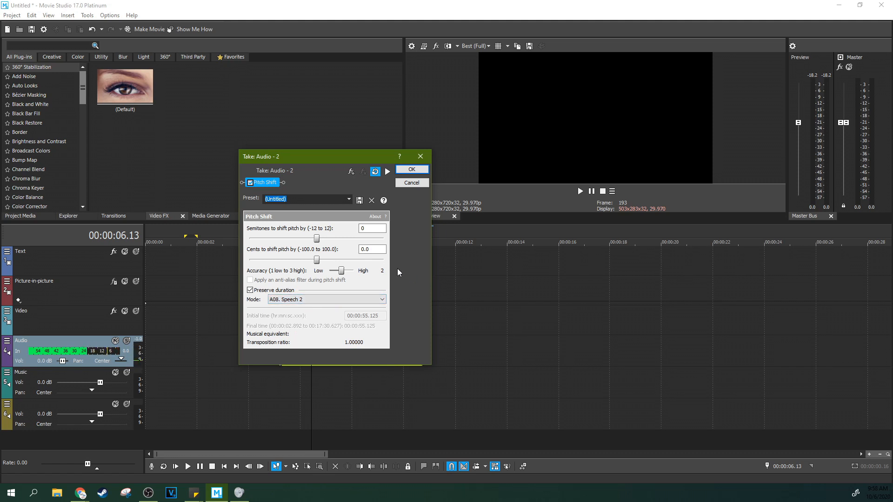
{"action": "mouse_move", "coordinate": [385, 294]}
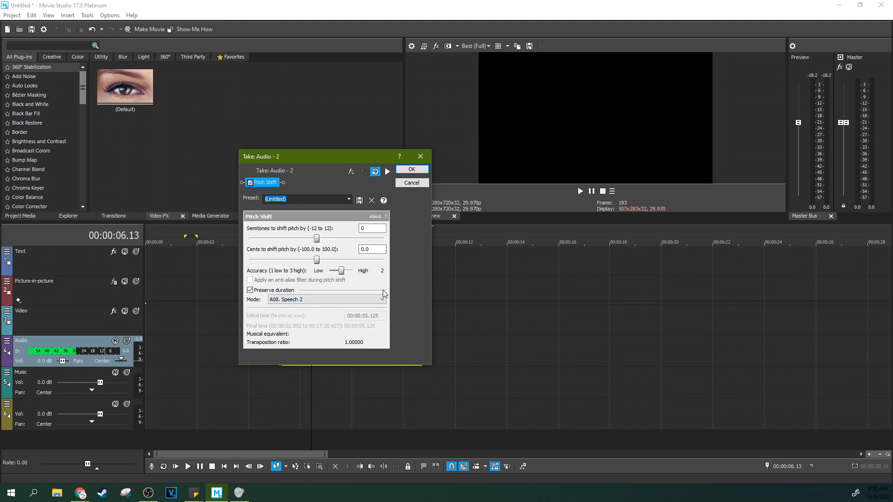
{"action": "mouse_move", "coordinate": [395, 276]}
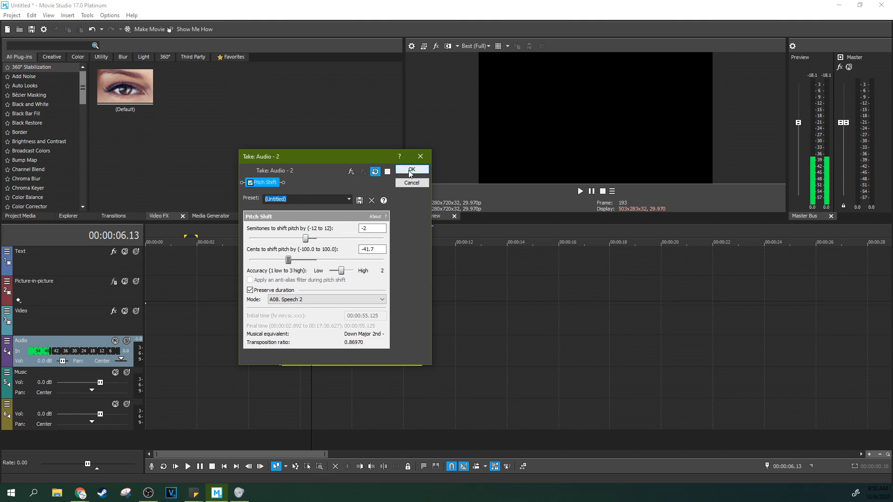
{"action": "left_click", "coordinate": [411, 169]}
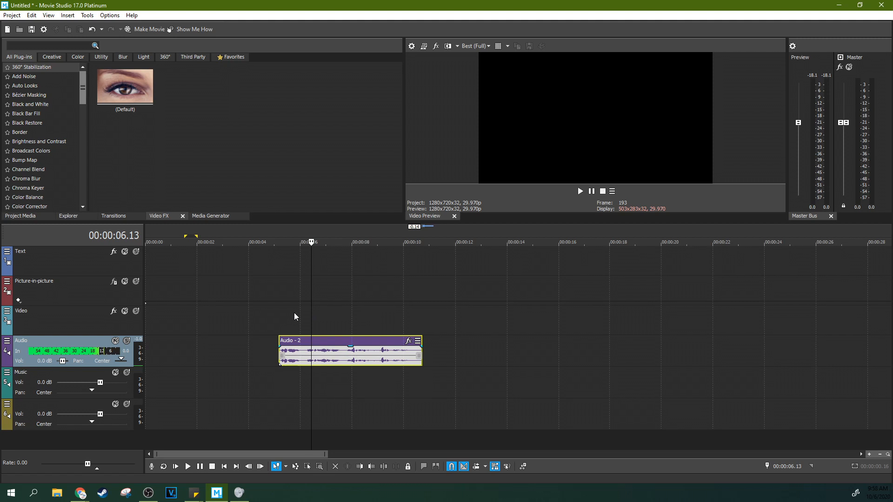
{"action": "mouse_move", "coordinate": [359, 321]}
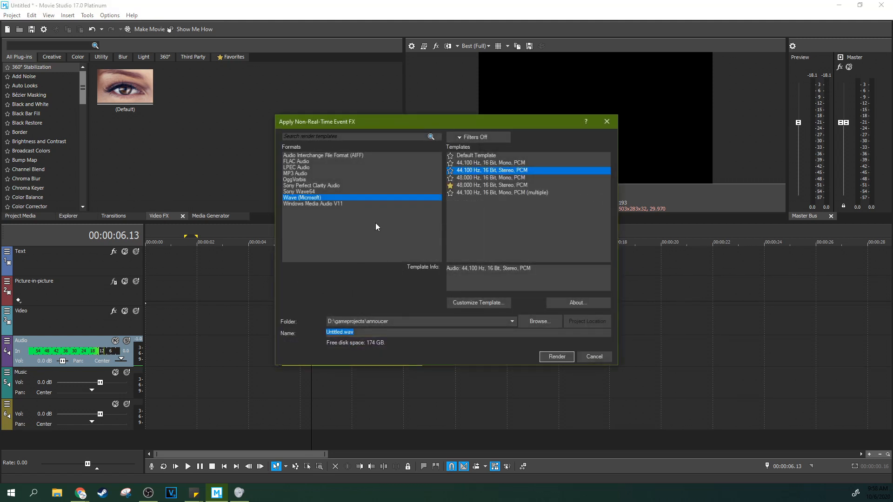
Render the effected clip as a 48,000 Hz 16-bit stereo PCM WAV take and play it back
{"action": "left_click", "coordinate": [491, 185]}
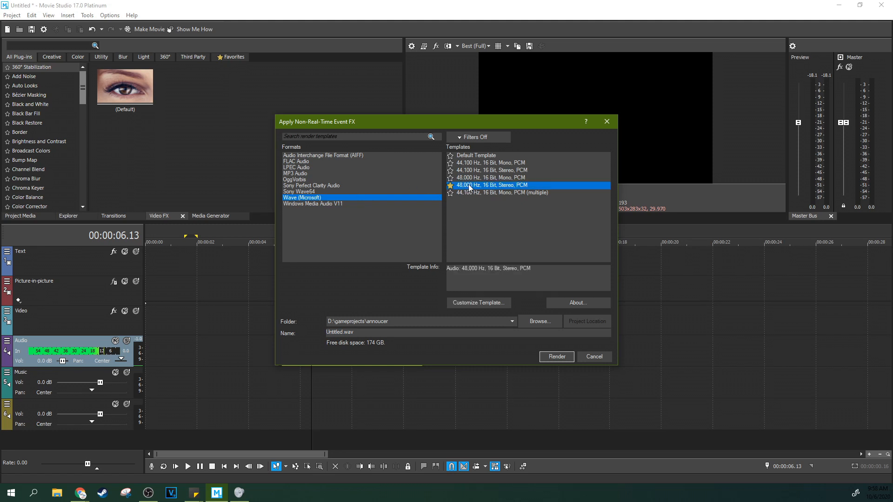
{"action": "mouse_move", "coordinate": [512, 217]}
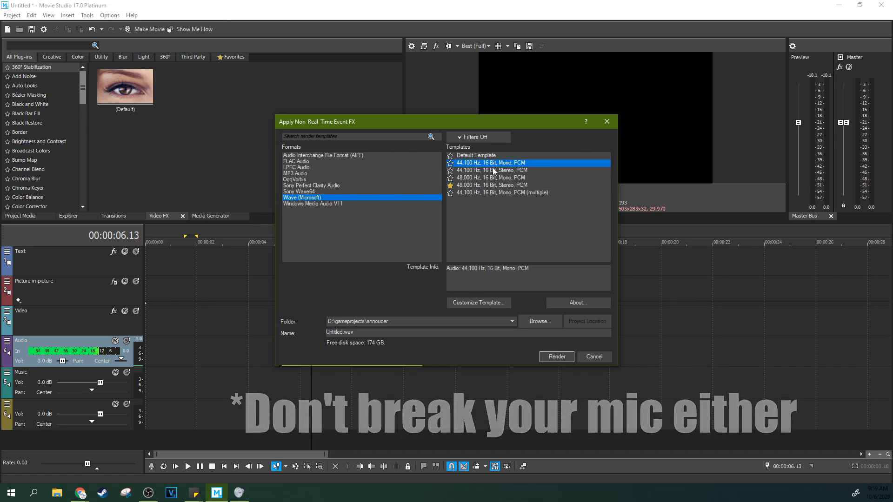
{"action": "left_click", "coordinate": [491, 185]}
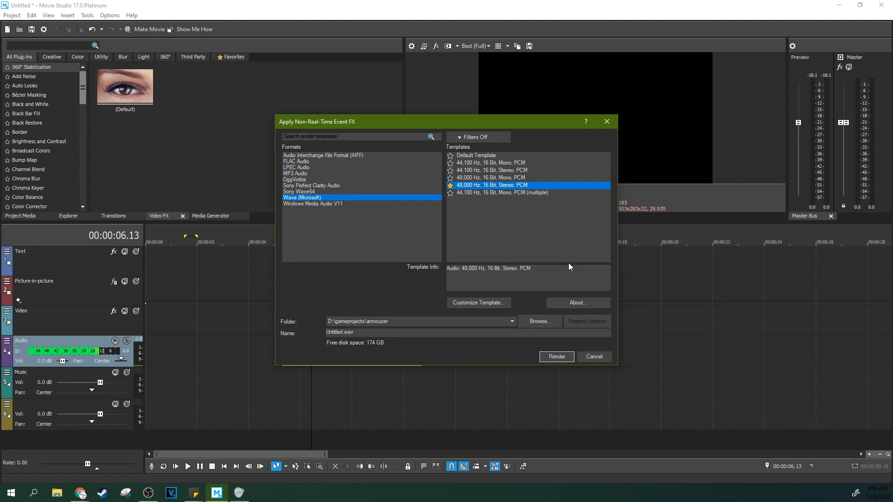
{"action": "mouse_move", "coordinate": [536, 131]}
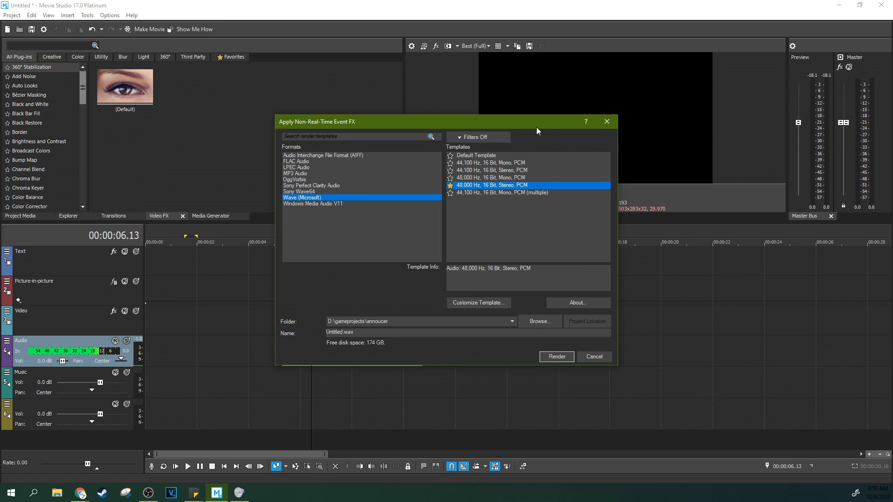
{"action": "mouse_move", "coordinate": [550, 247]}
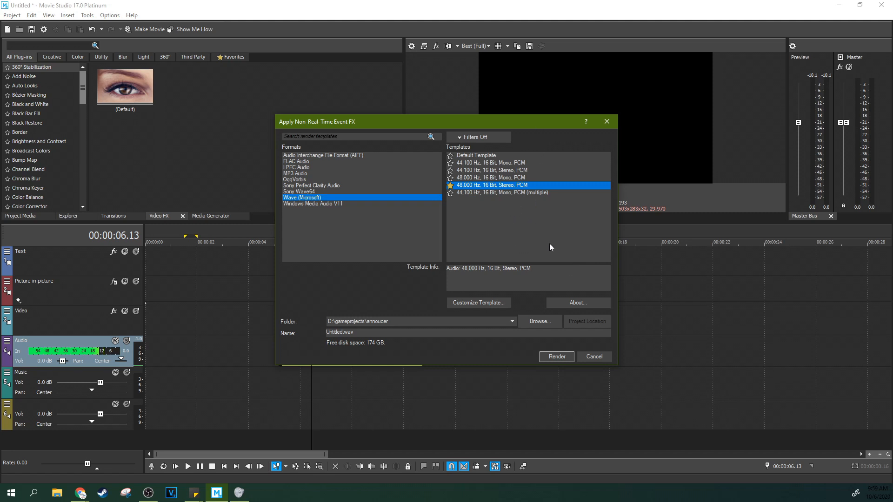
{"action": "mouse_move", "coordinate": [648, 208]}
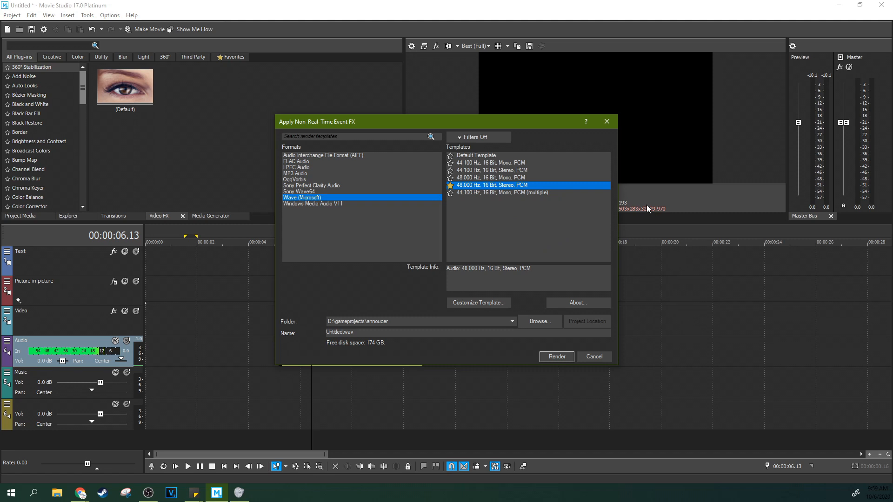
{"action": "mouse_move", "coordinate": [490, 200]}
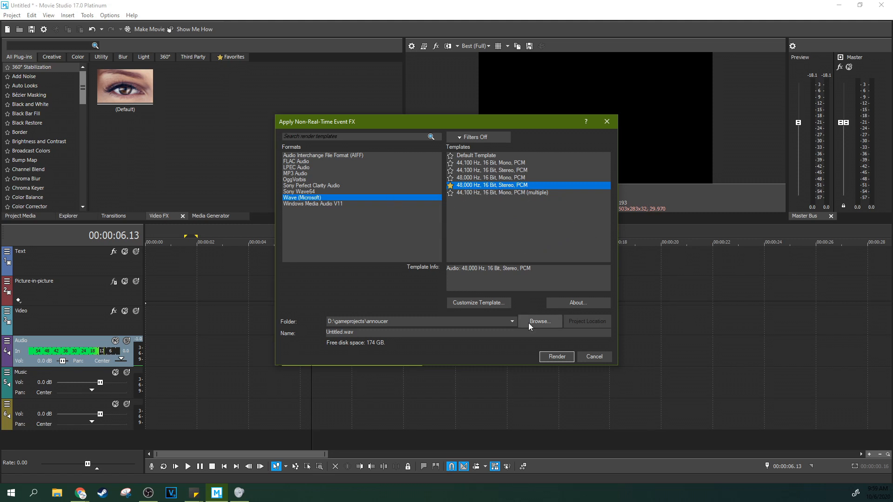
{"action": "left_click", "coordinate": [556, 356]}
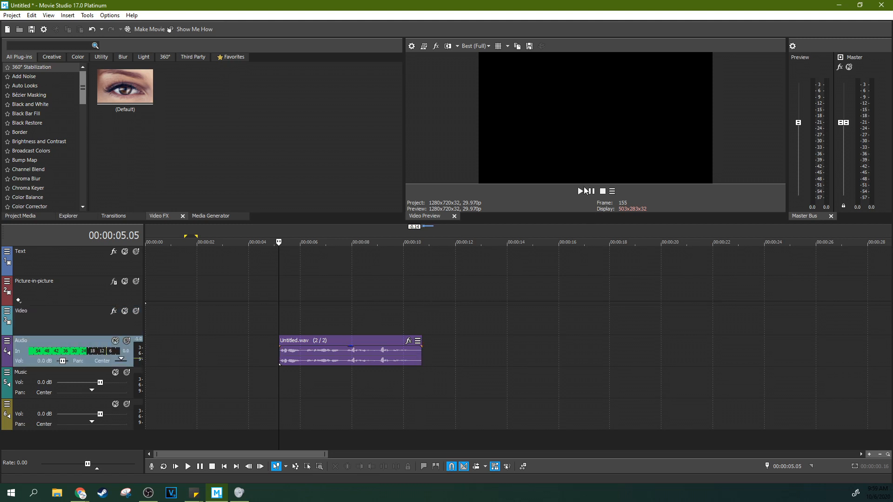
{"action": "left_click", "coordinate": [579, 192]}
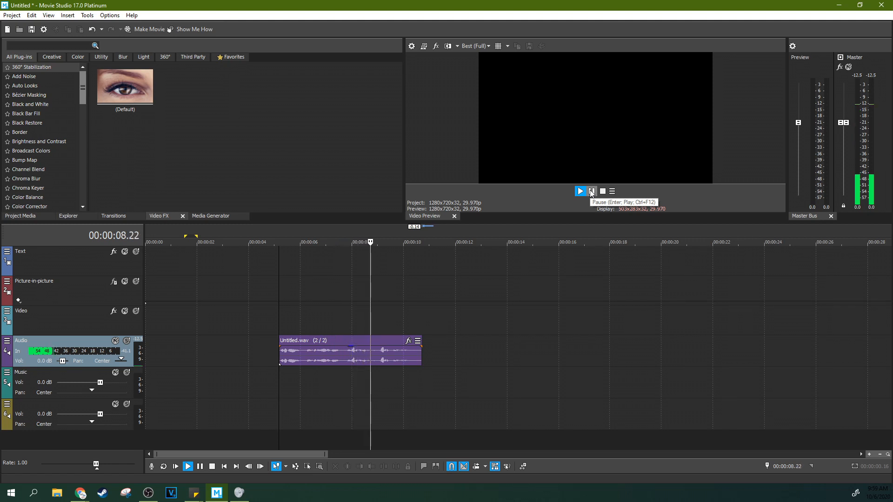
Stop playback and bring up the Audio track's effects chain
{"action": "left_click", "coordinate": [580, 191]}
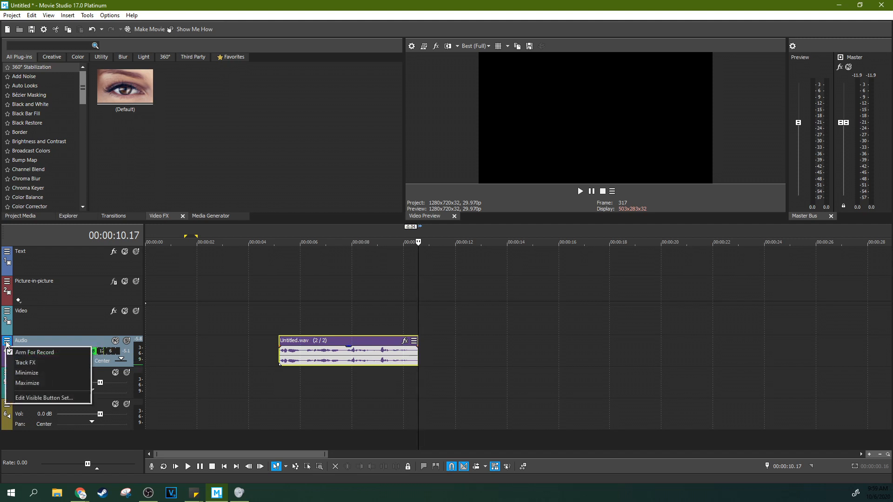
{"action": "left_click", "coordinate": [25, 361]}
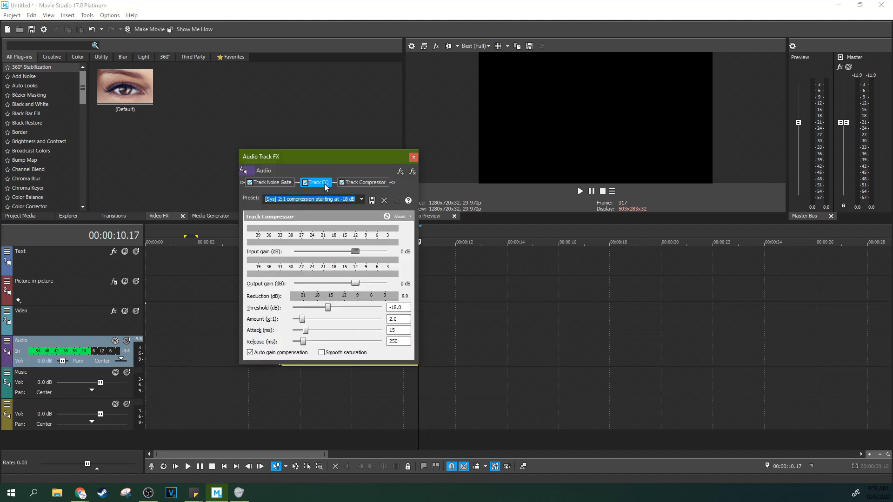
Shape the Track EQ low shelf to boost around 147 Hz by +5.2 dB while auditioning
{"action": "left_click", "coordinate": [319, 182]}
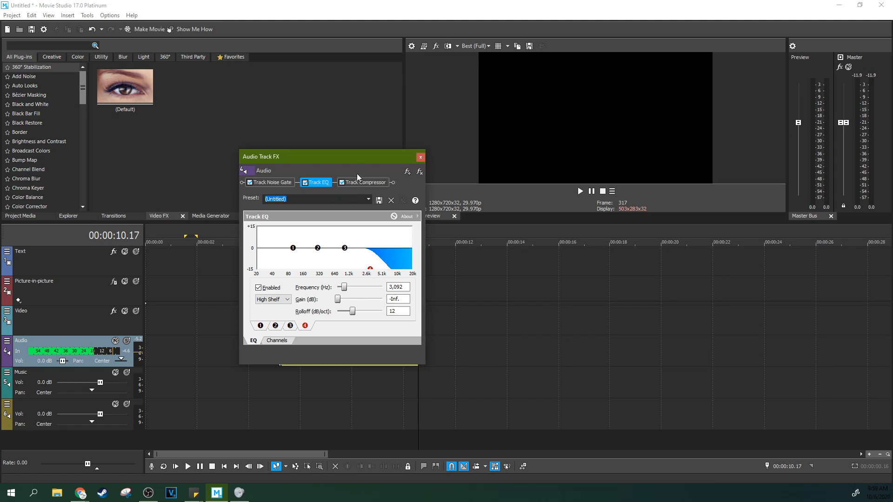
{"action": "left_click_drag", "start_coordinate": [330, 156], "coordinate": [228, 159]}
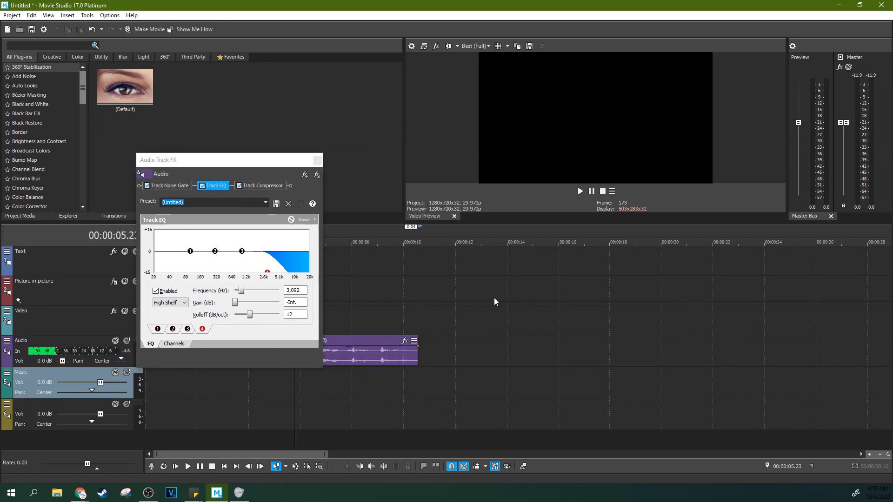
{"action": "left_click", "coordinate": [579, 191]}
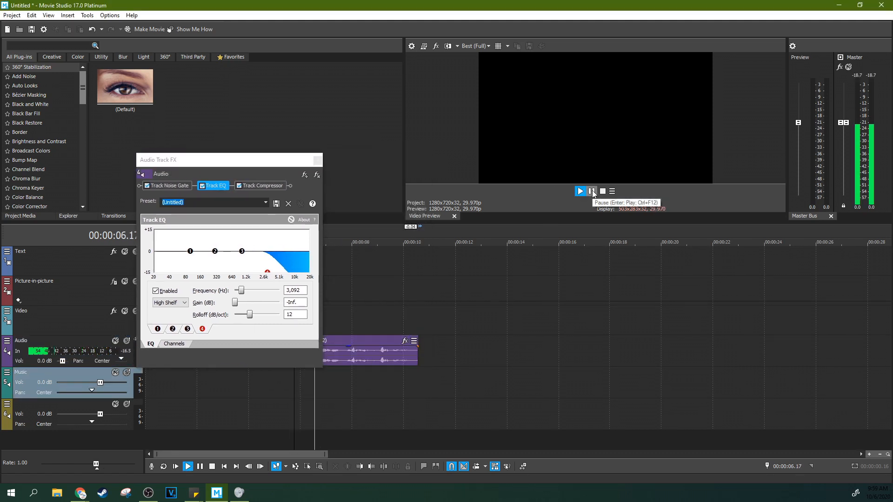
{"action": "left_click", "coordinate": [580, 191]}
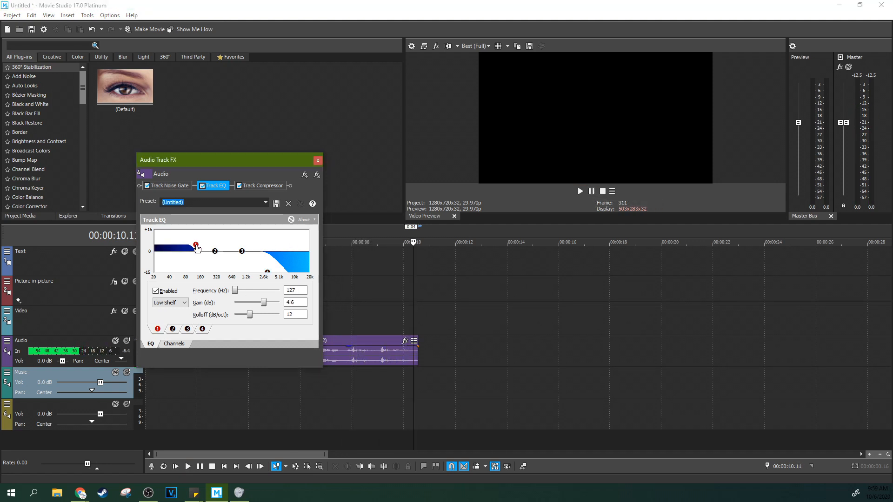
{"action": "left_click", "coordinate": [580, 190]}
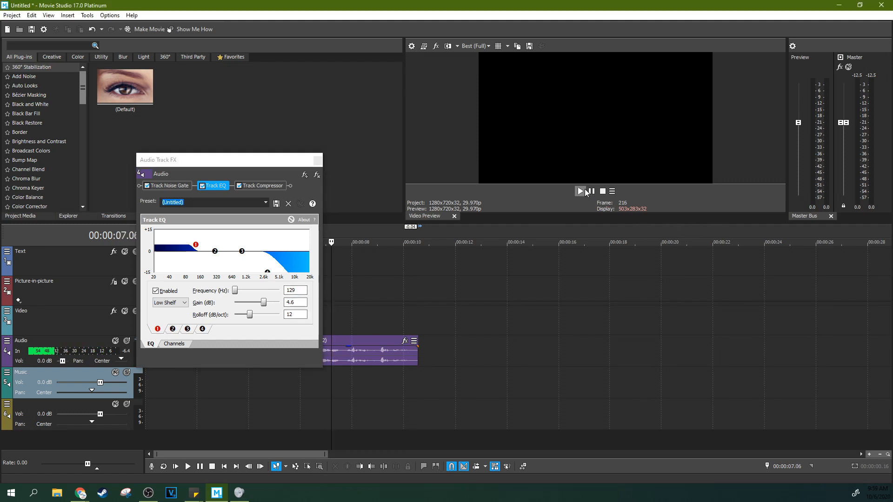
{"action": "left_click", "coordinate": [579, 192]}
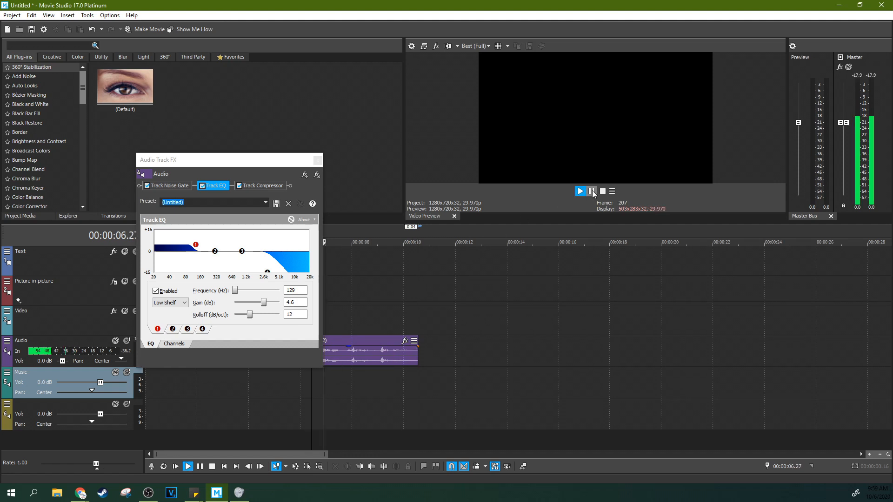
Cut the mid band at 803 Hz by −6.8 dB and fine-tune the low shelf boost
{"action": "left_click", "coordinate": [579, 192]}
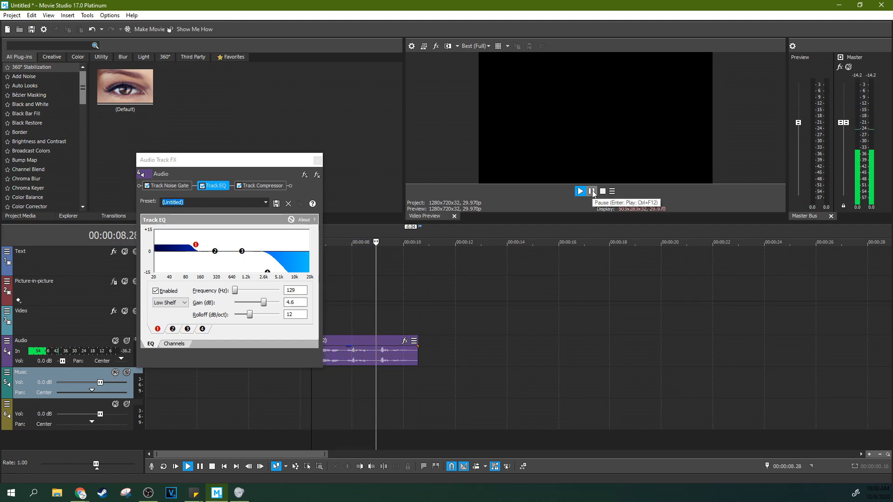
{"action": "left_click", "coordinate": [592, 191]}
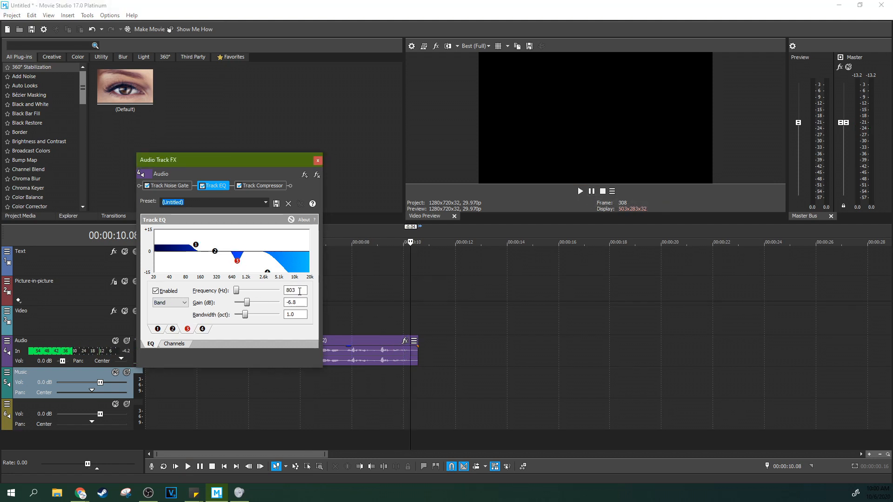
{"action": "left_click", "coordinate": [580, 191]}
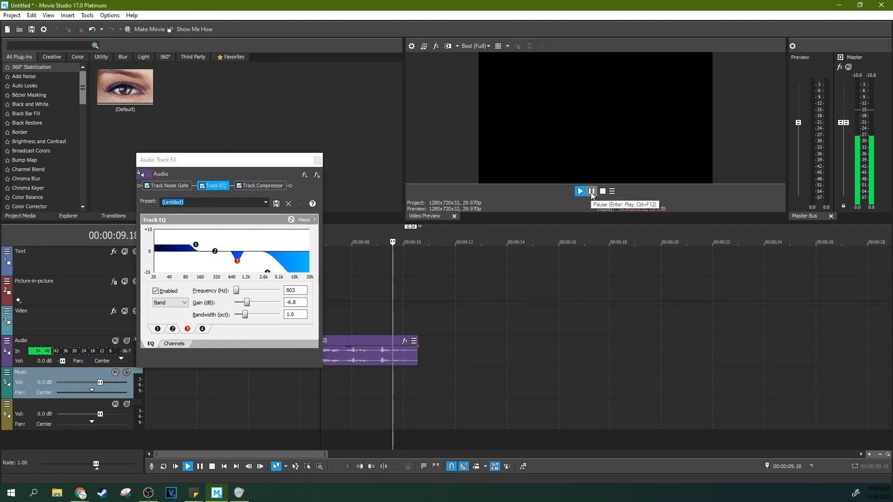
{"action": "left_click", "coordinate": [592, 190]}
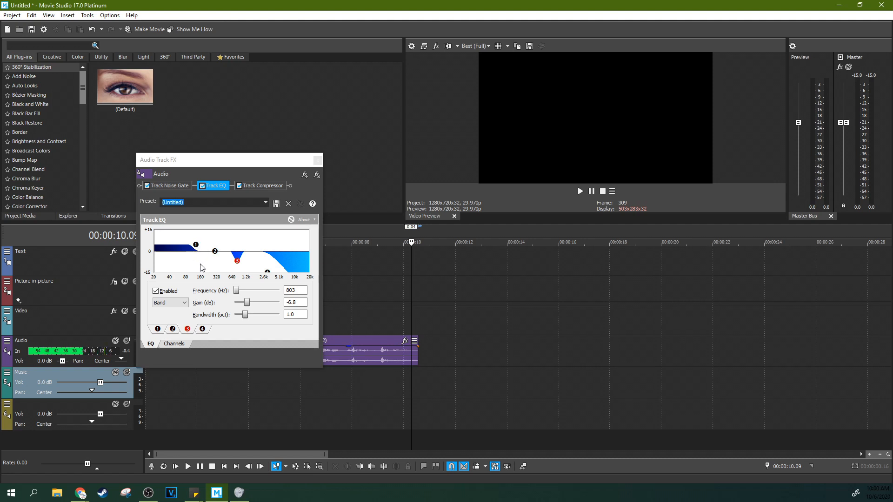
{"action": "left_click", "coordinate": [196, 245]}
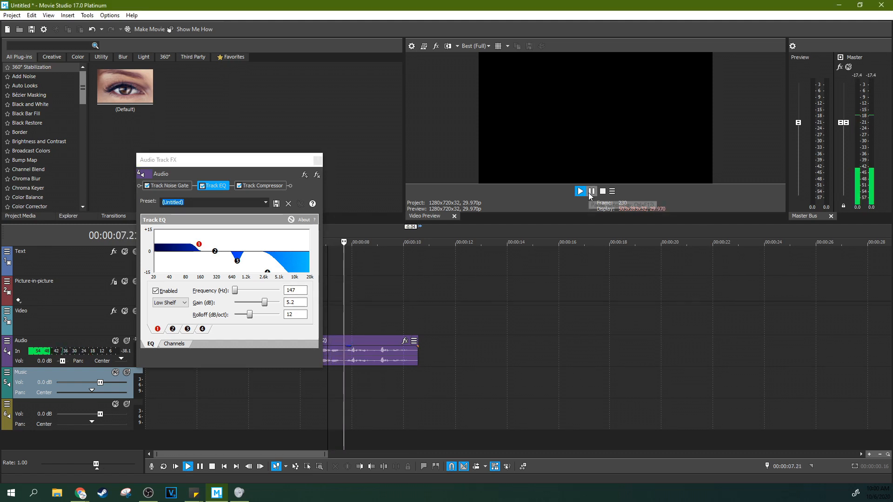
{"action": "left_click", "coordinate": [579, 191]}
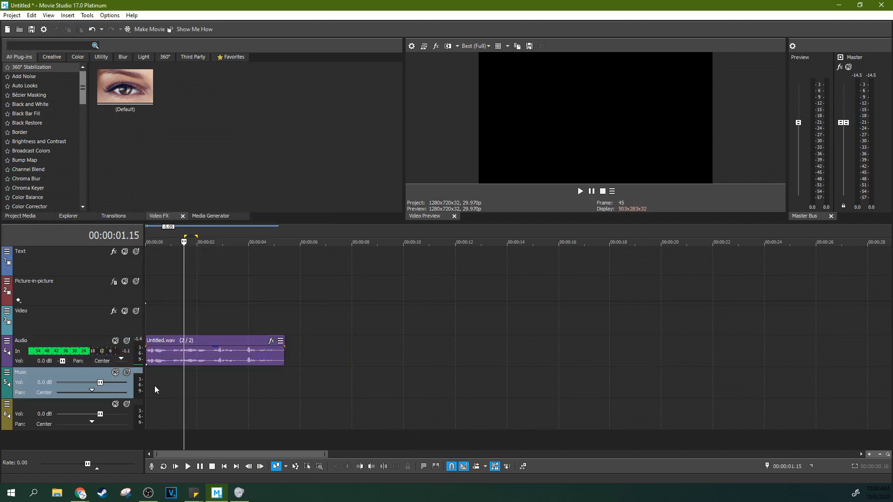
Return the playhead to the timeline start before adding the music and video
{"action": "left_click", "coordinate": [152, 241]}
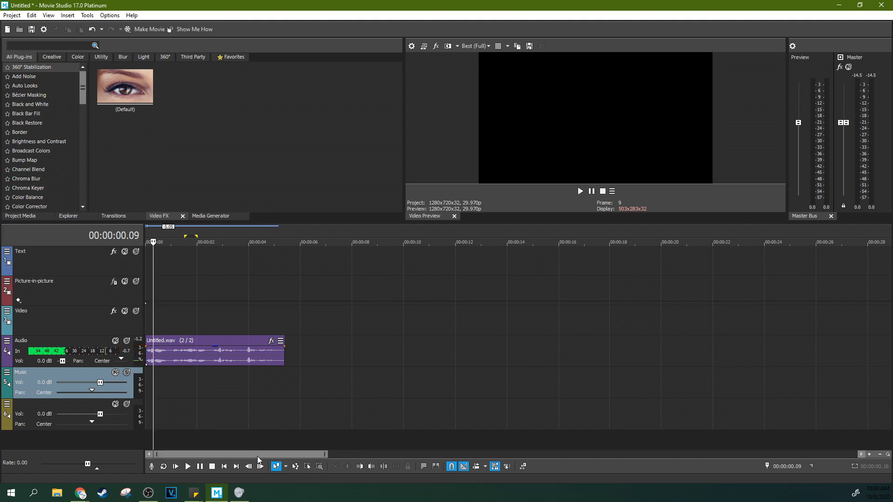
{"action": "mouse_move", "coordinate": [216, 493]}
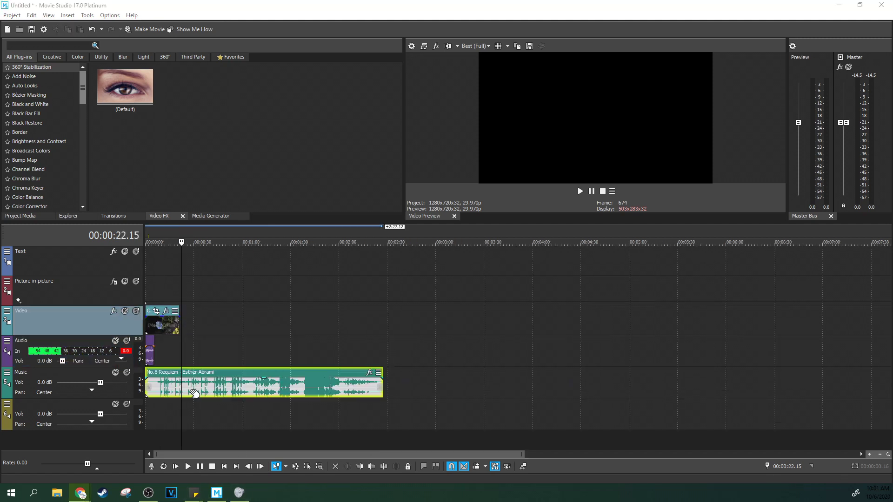
{"action": "left_click", "coordinate": [115, 372]}
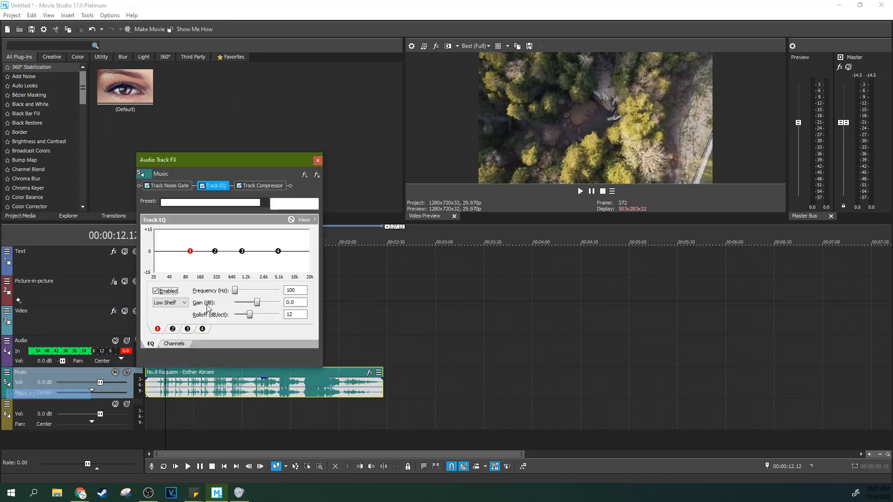
{"action": "left_click", "coordinate": [263, 186]}
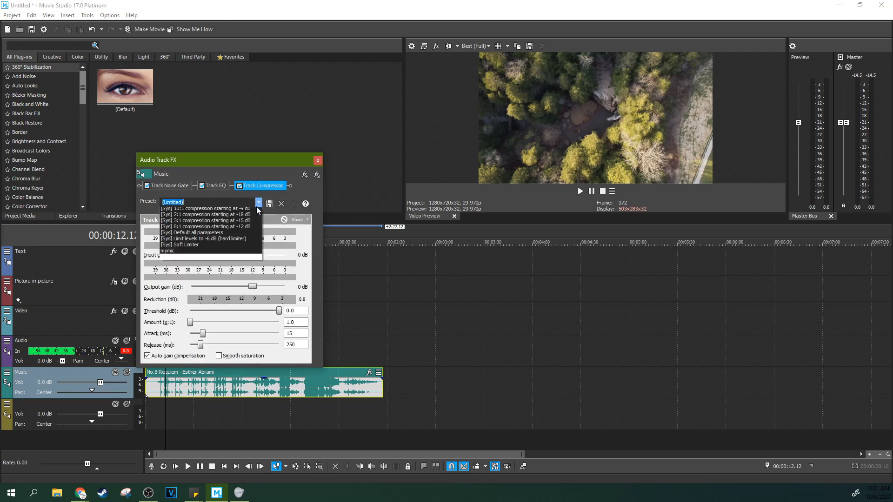
{"action": "left_click", "coordinate": [318, 160]}
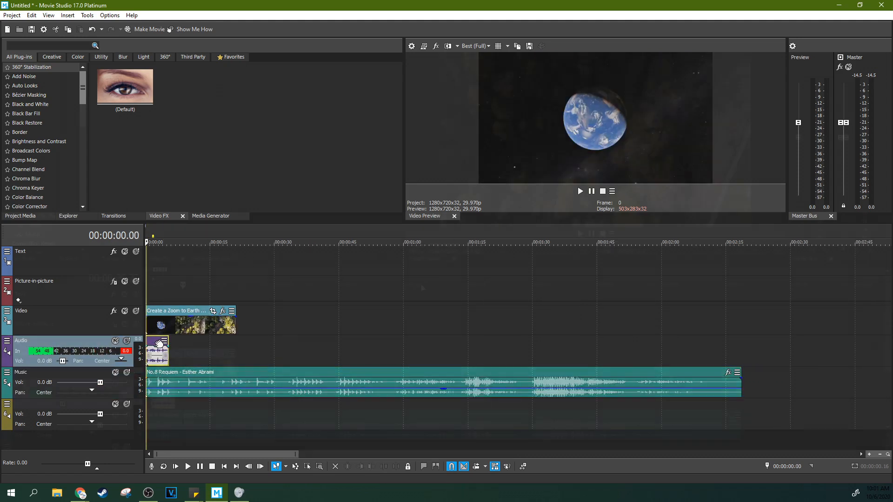
Play the project from the start to review voice, music and forest footage together, then stop
{"action": "left_click", "coordinate": [175, 466]}
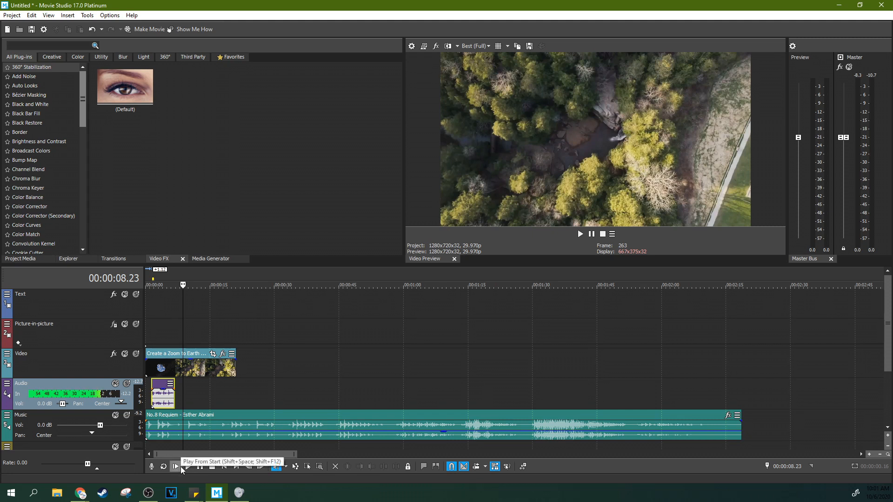
{"action": "left_click", "coordinate": [175, 466]}
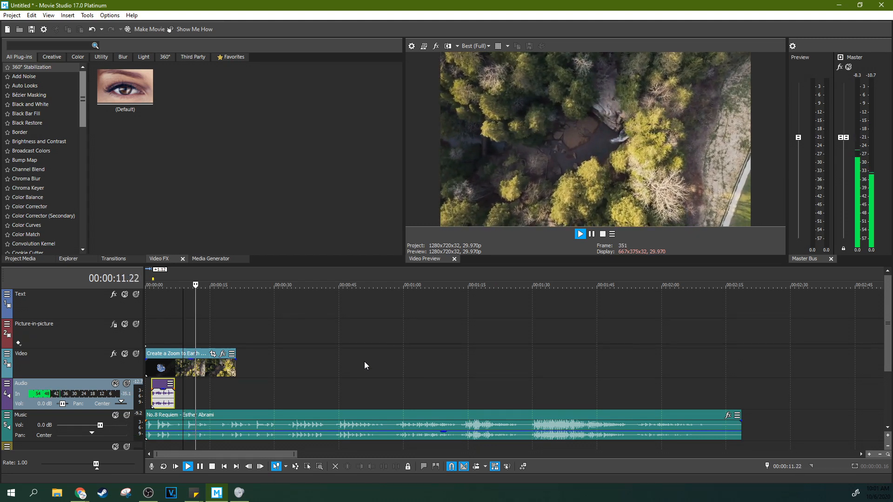
{"action": "left_click", "coordinate": [187, 466]}
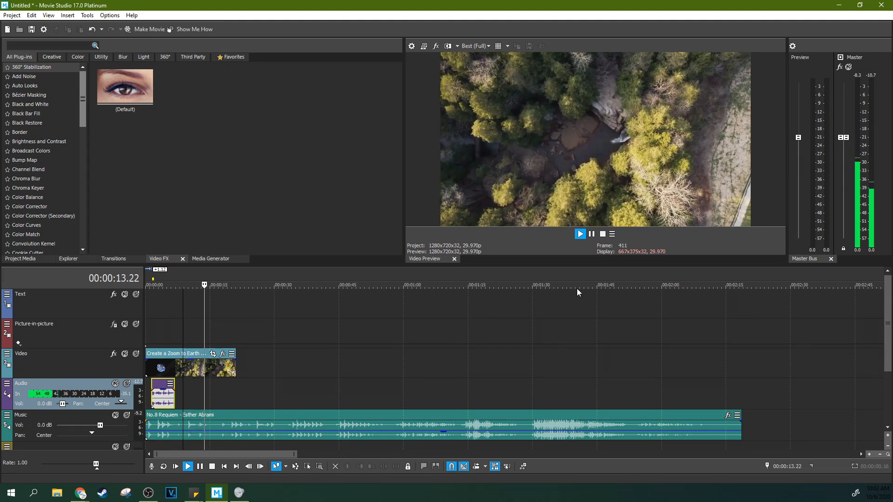